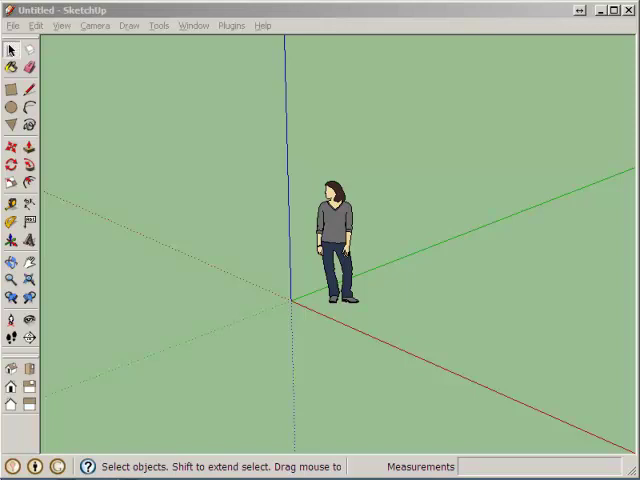
mouse_move(251, 273)
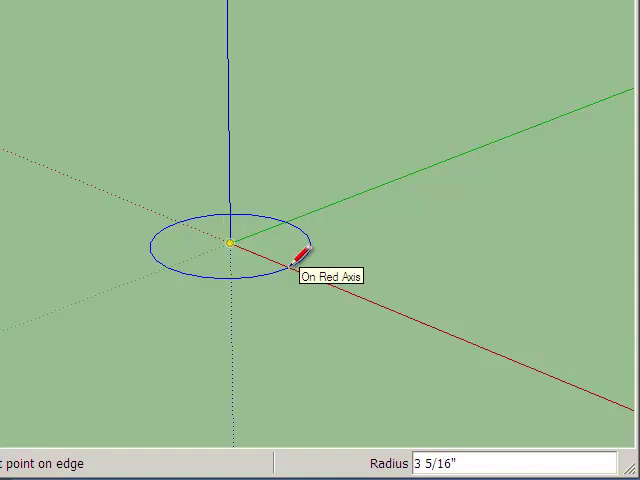
Draw concentric circles at the origin and push the ring up, entering .4, .5, .25, .25
text(.4)
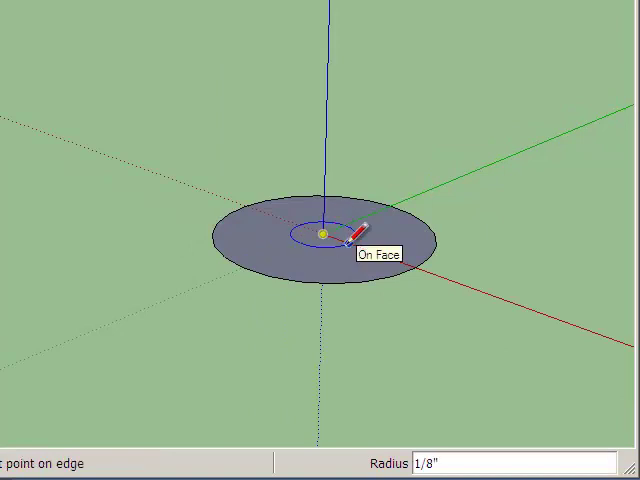
text(.5)
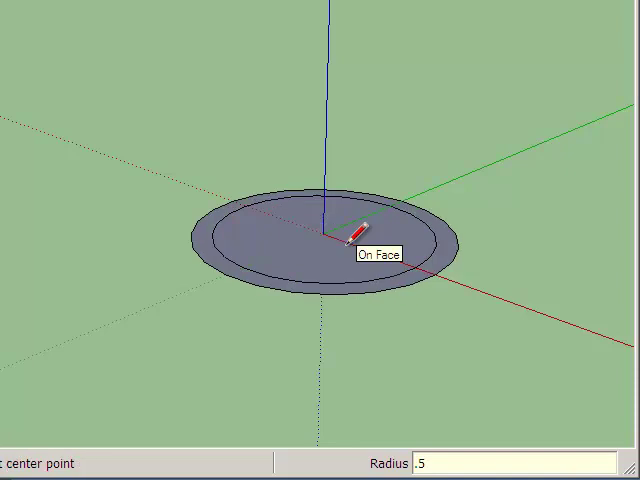
text(.25)
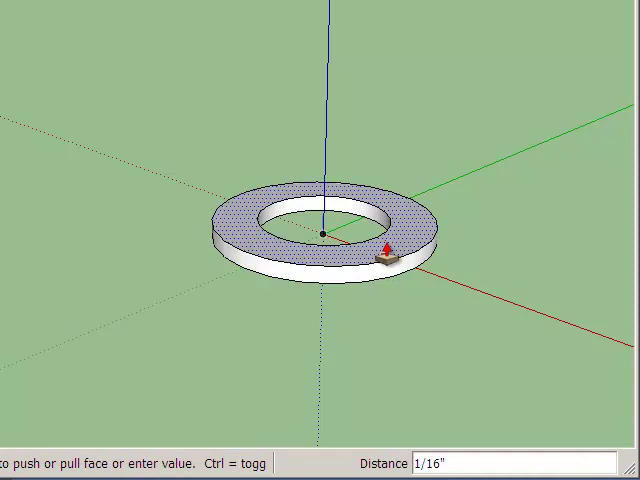
text(.25)
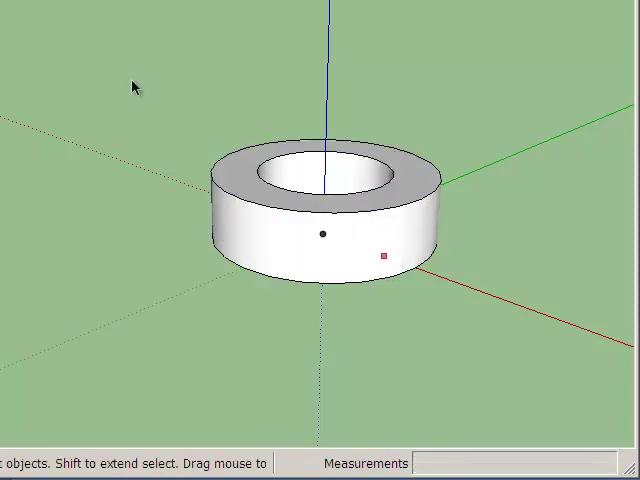
Select the ring and add a new layer named Plumbing
click(320, 230)
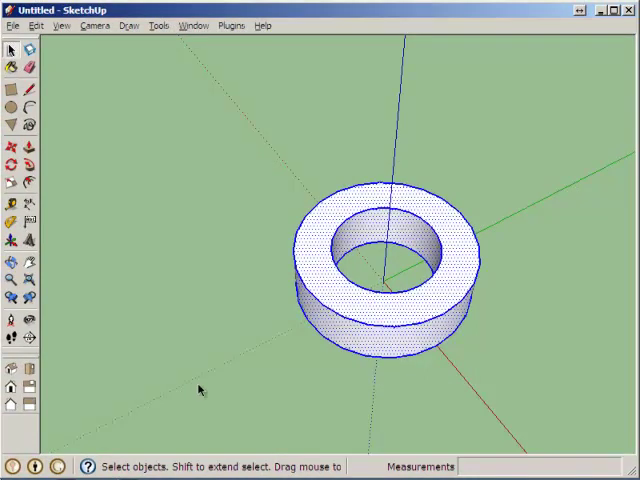
mouse_move(318, 18)
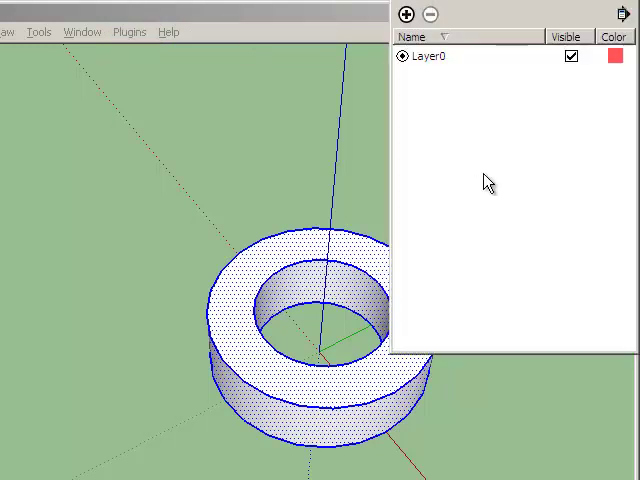
click(405, 14)
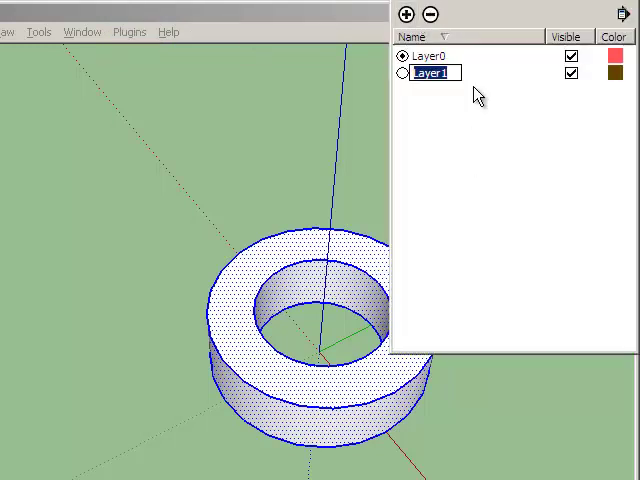
text(Plum)
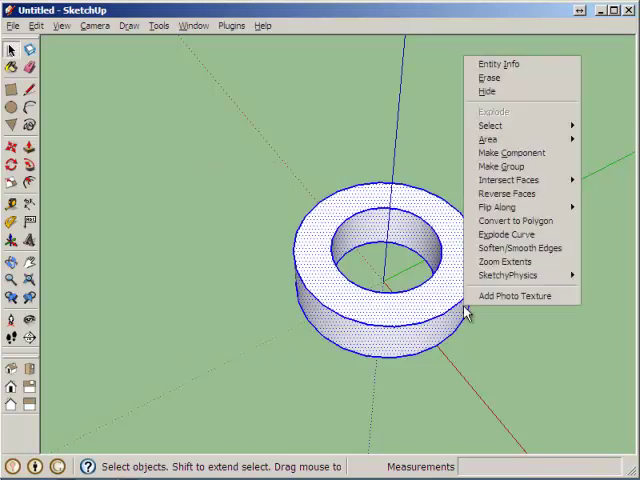
mouse_move(513, 152)
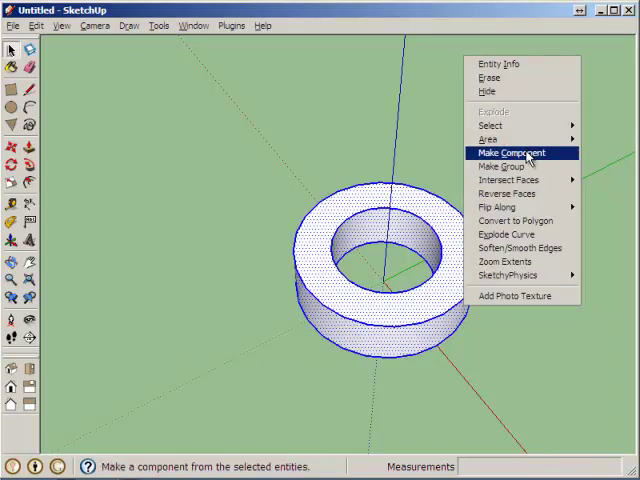
Make the ring a component named PVC Sch 40 1/2 in -3D, described '0.84 inch od'
click(511, 152)
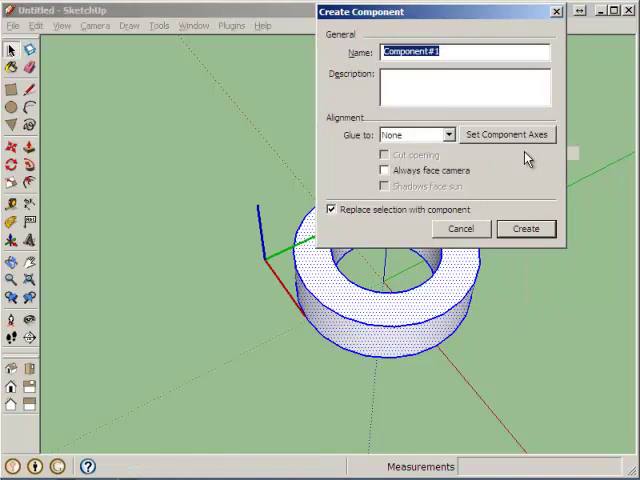
text(PVC Sch)
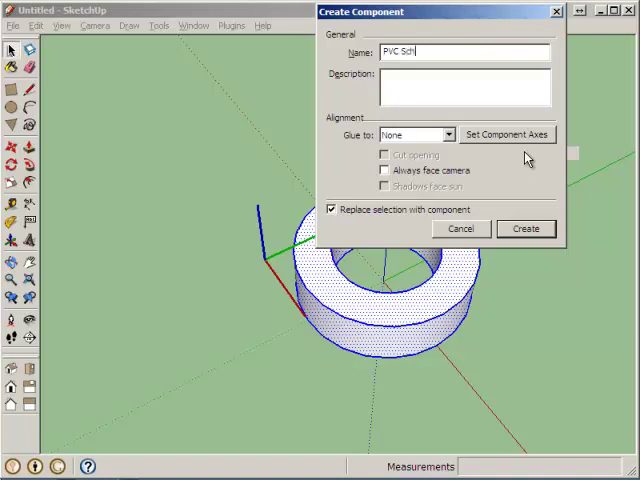
text(40)
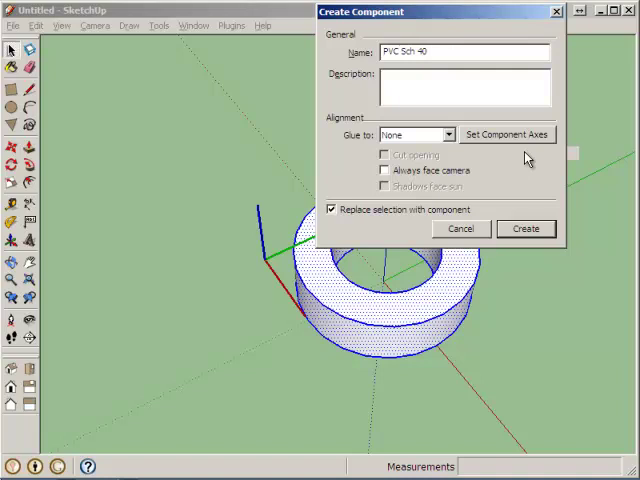
text(1/5)
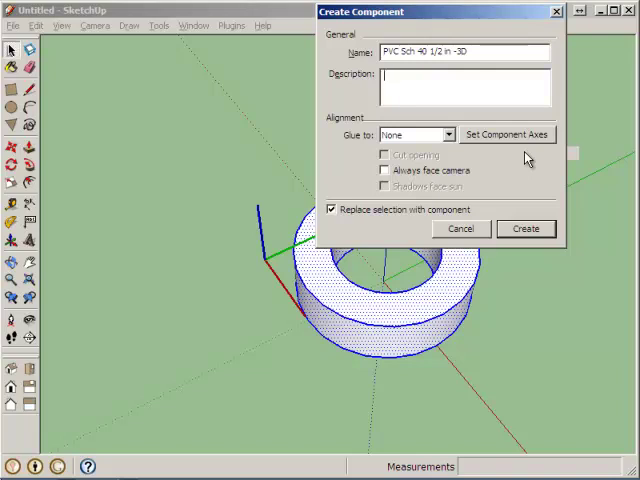
text(0.84 inch)
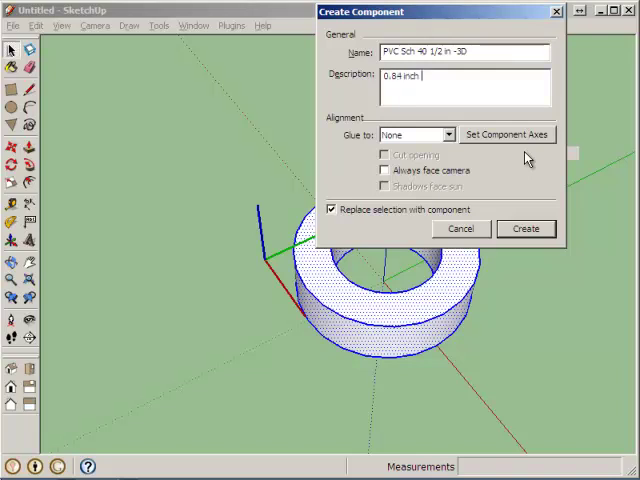
text(od)
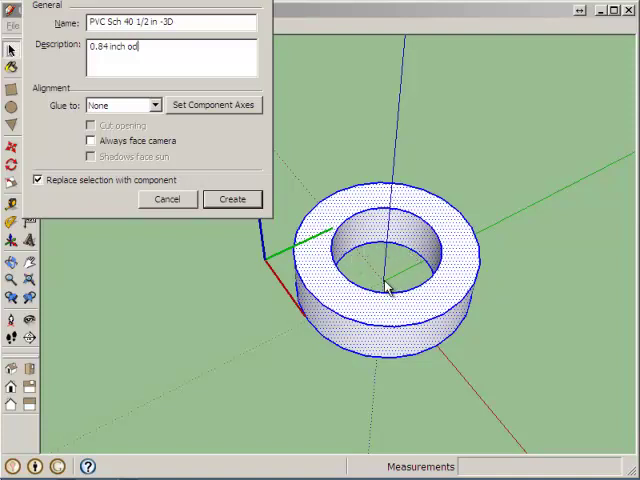
Set the component axes at the ring's centre and create the component
click(231, 199)
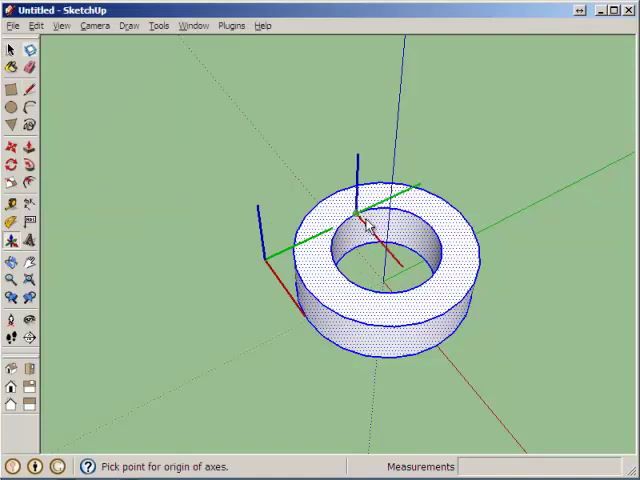
mouse_move(388, 287)
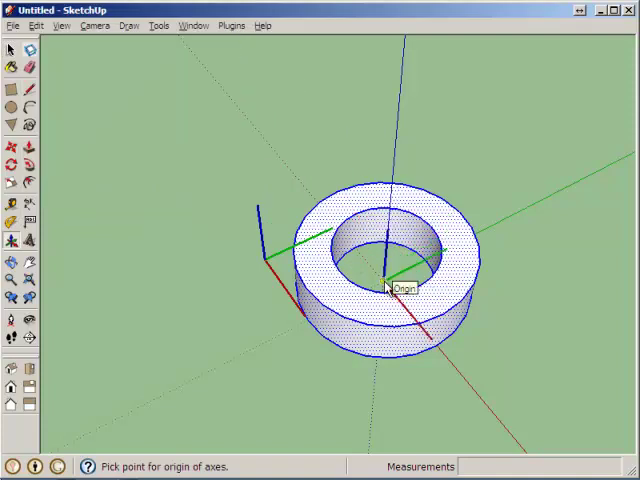
click(390, 285)
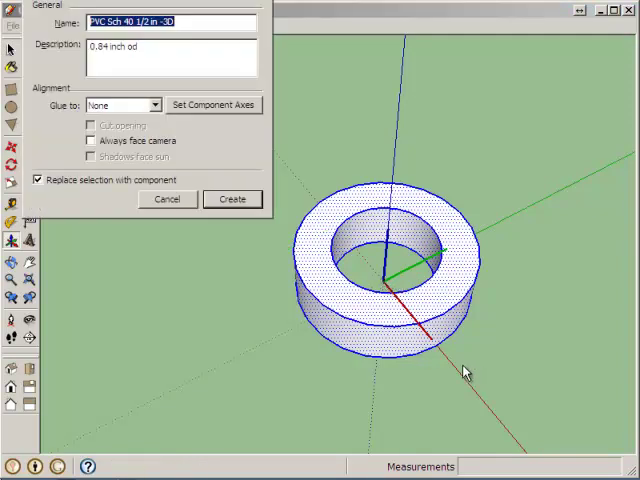
click(232, 198)
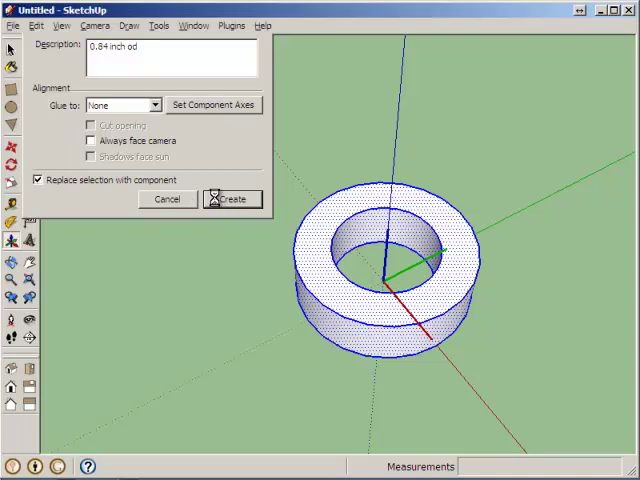
click(232, 198)
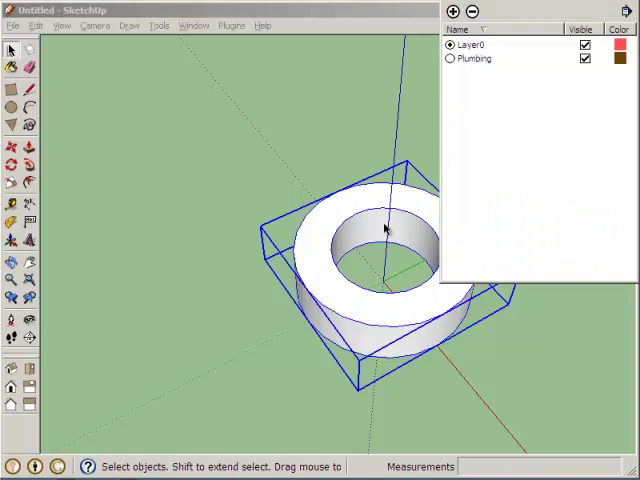
click(585, 58)
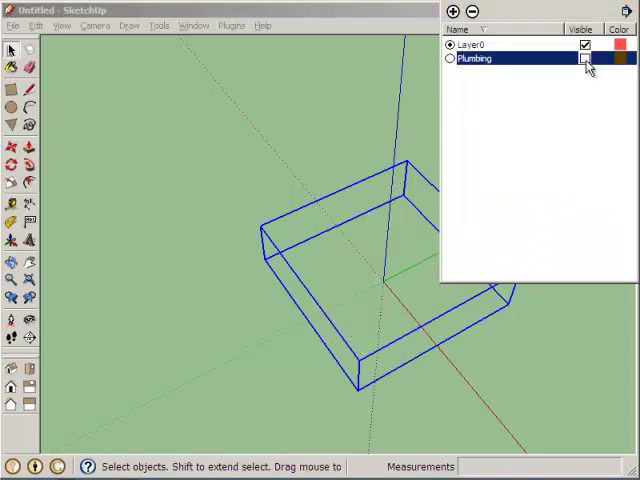
click(585, 58)
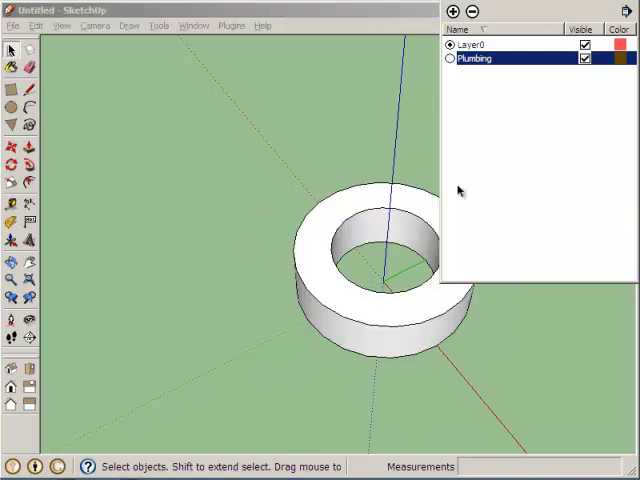
mouse_move(545, 2)
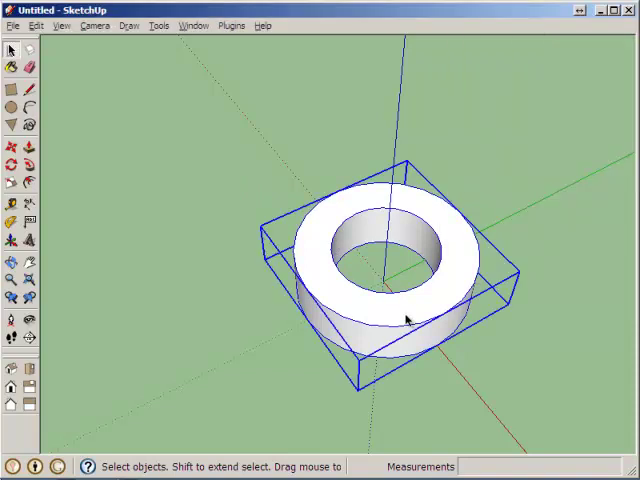
Browse from My Computer to C:\Program Files\Google SketchUp 8 to save the ring component
right_click(405, 310)
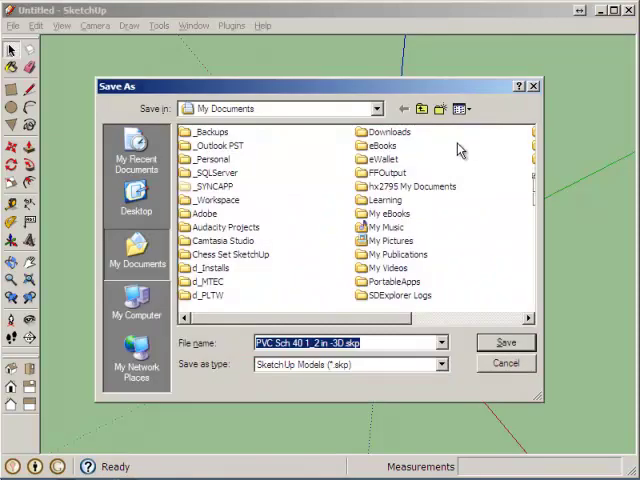
click(136, 200)
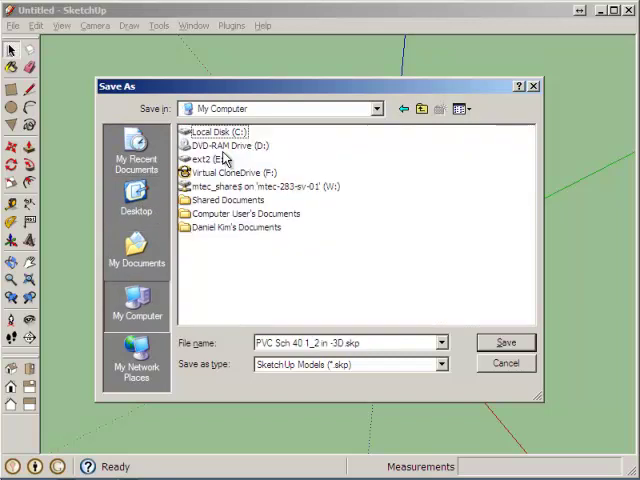
double_click(226, 131)
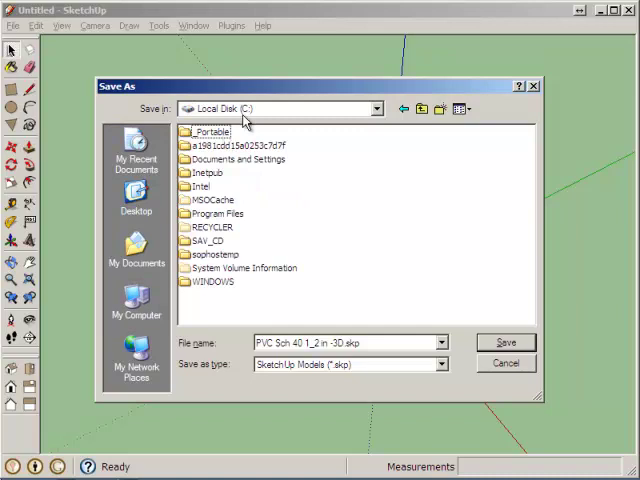
double_click(218, 213)
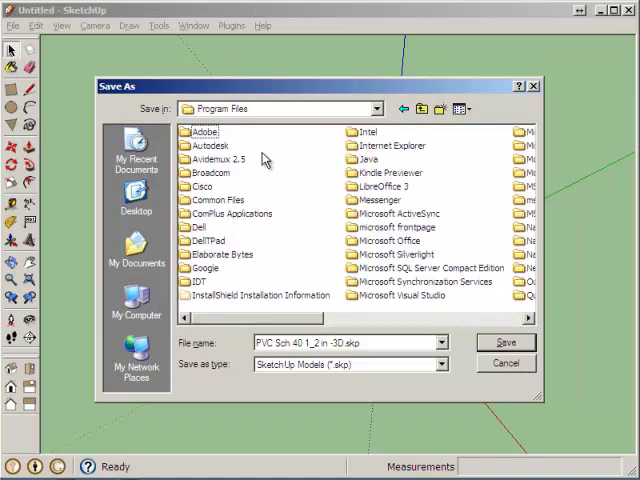
mouse_move(210, 278)
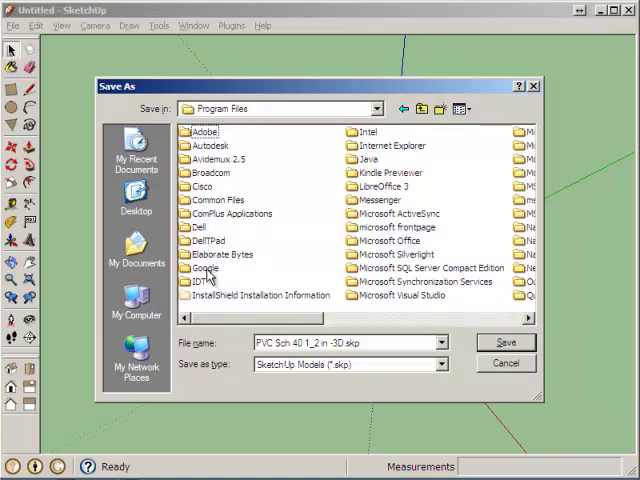
double_click(204, 267)
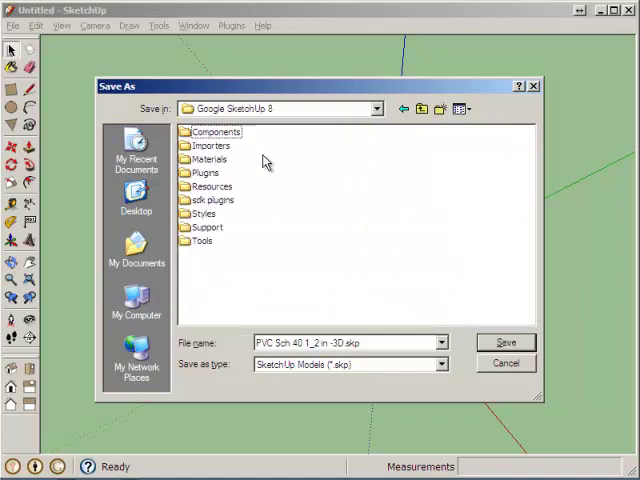
double_click(207, 131)
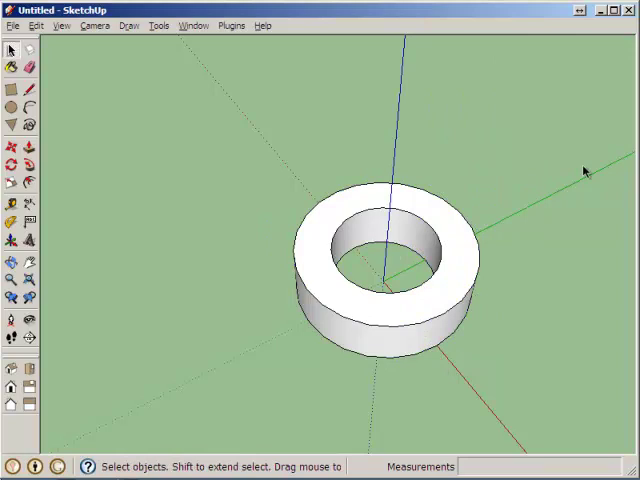
mouse_move(530, 190)
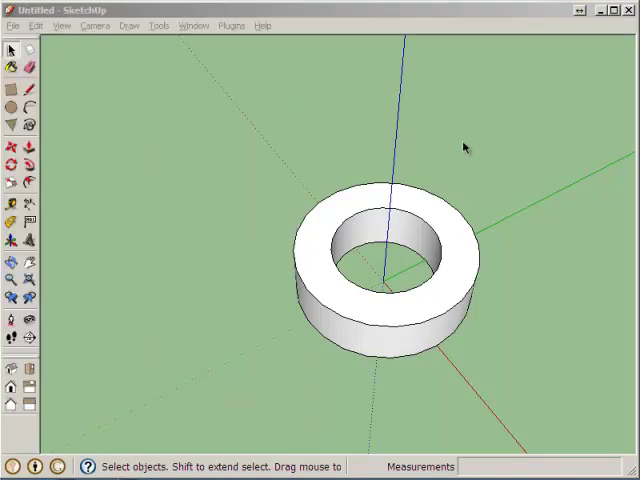
mouse_move(512, 171)
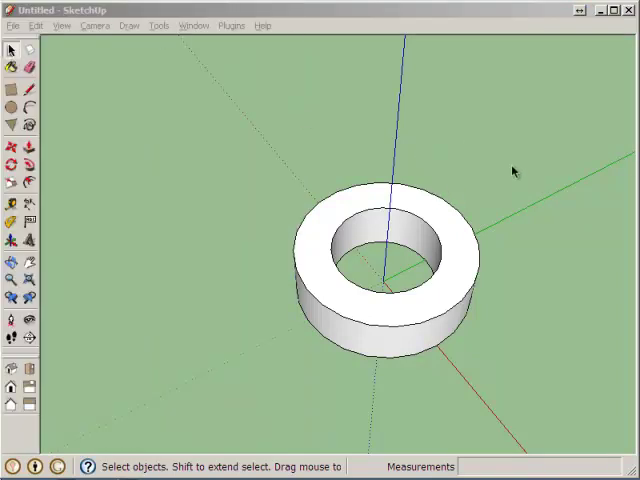
mouse_move(232, 144)
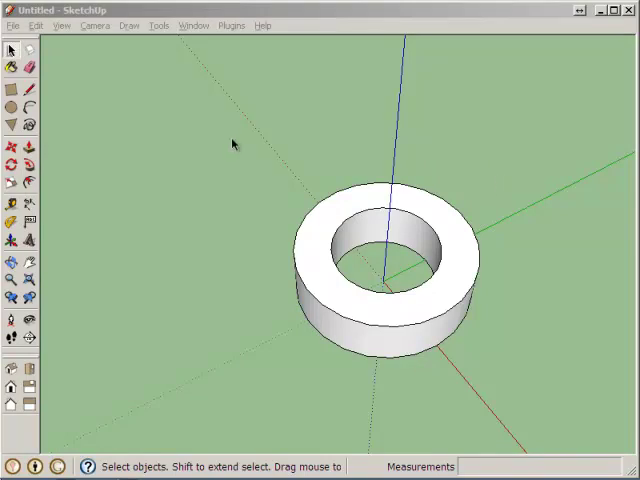
mouse_move(128, 101)
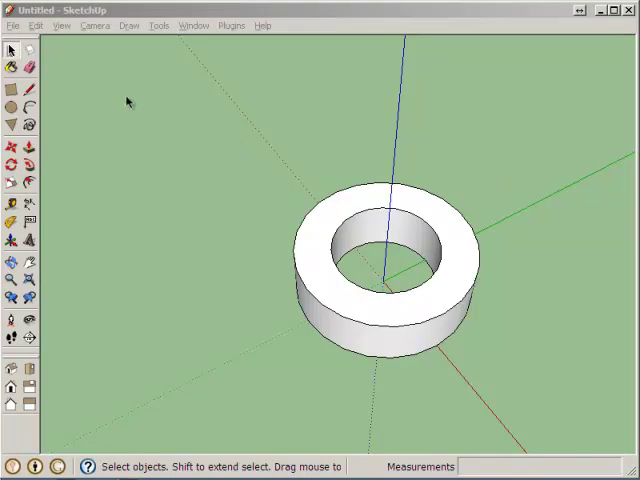
mouse_move(163, 105)
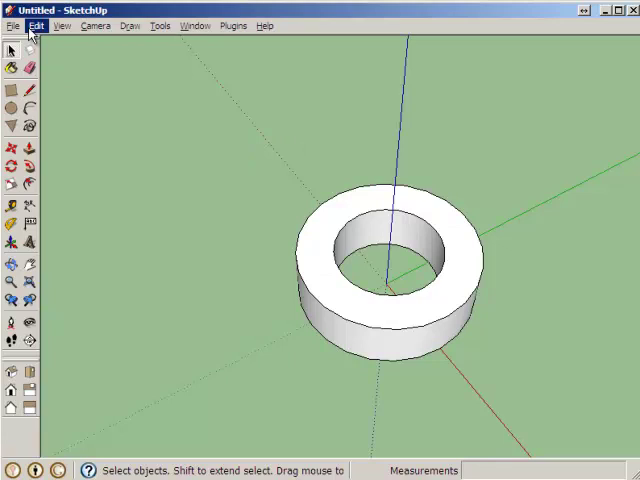
Save the model via Save As under the file name 'PVC Sch 40 1_2 in -3D'
click(12, 25)
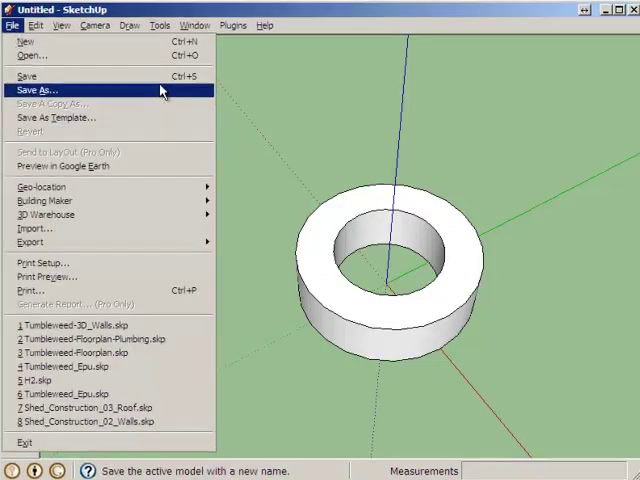
click(45, 89)
text(P)
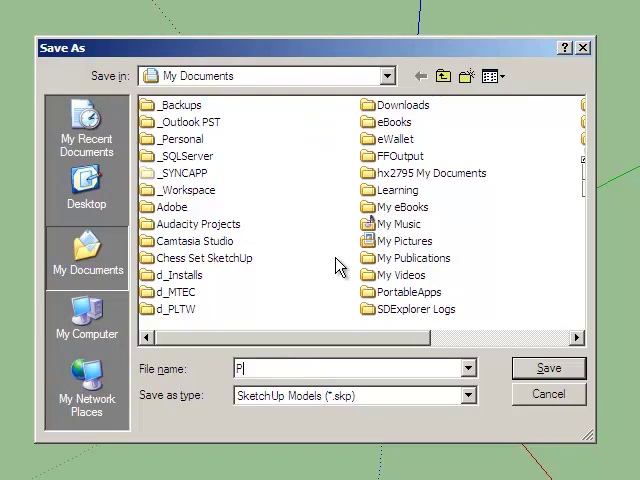
text(VC Sch 40 1_)
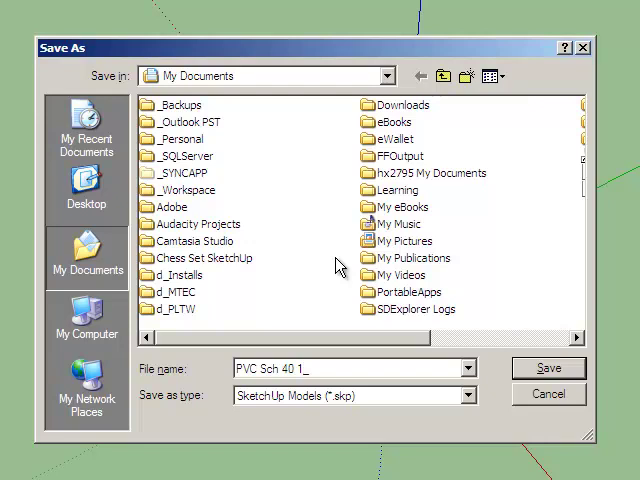
text(2 in)
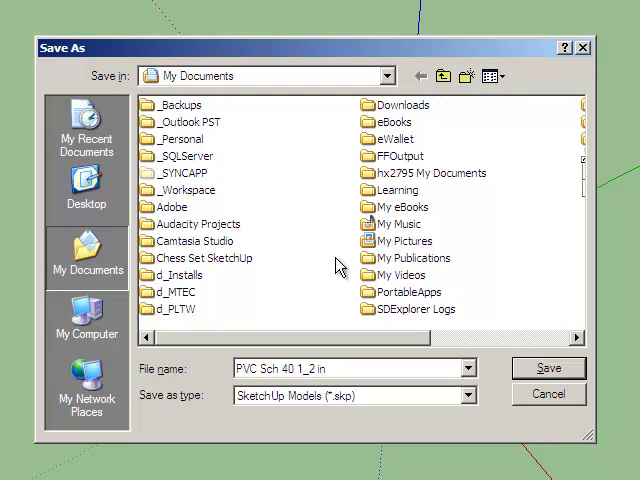
text(-3D)
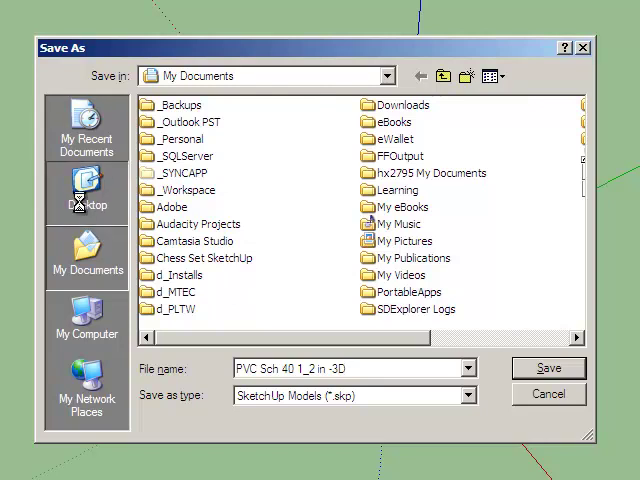
click(548, 368)
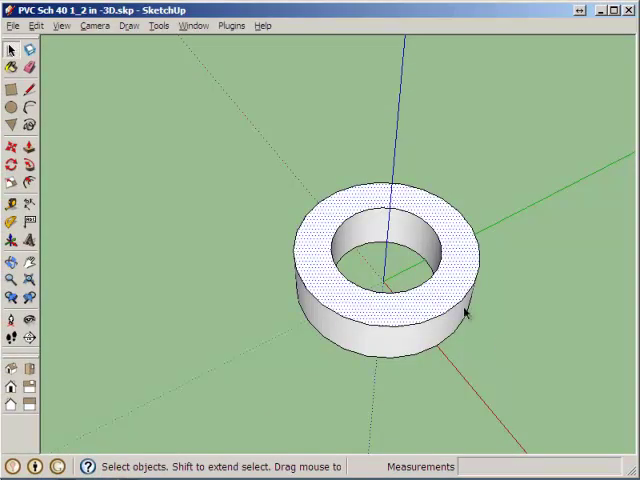
Start a new model and attempt an import with SketchUp files shown
click(12, 25)
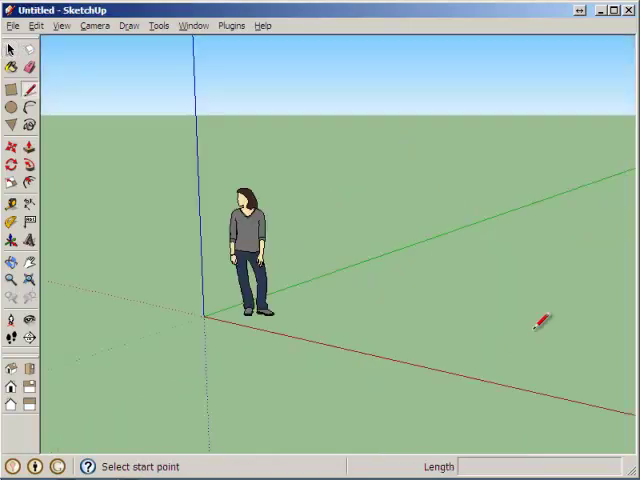
click(11, 50)
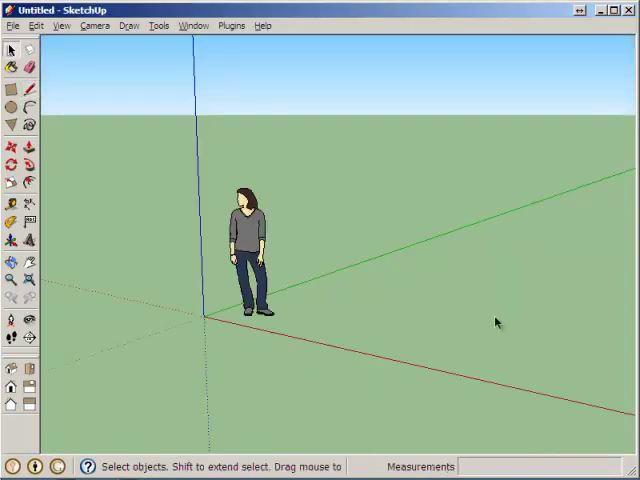
mouse_move(455, 290)
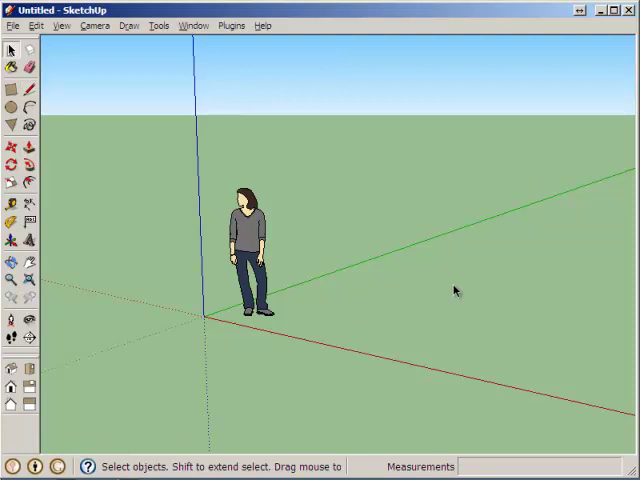
click(12, 25)
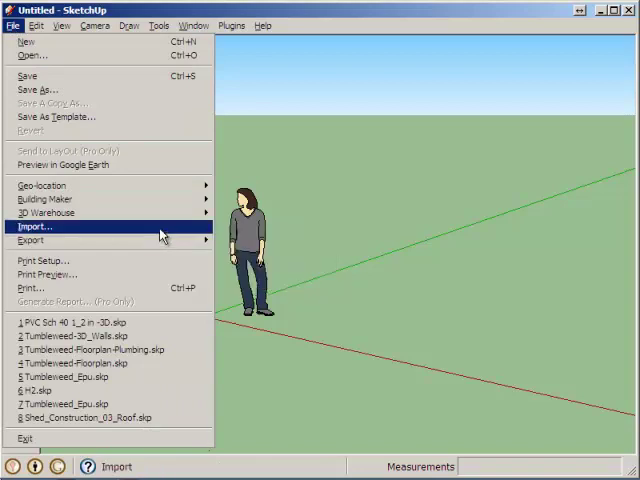
click(35, 227)
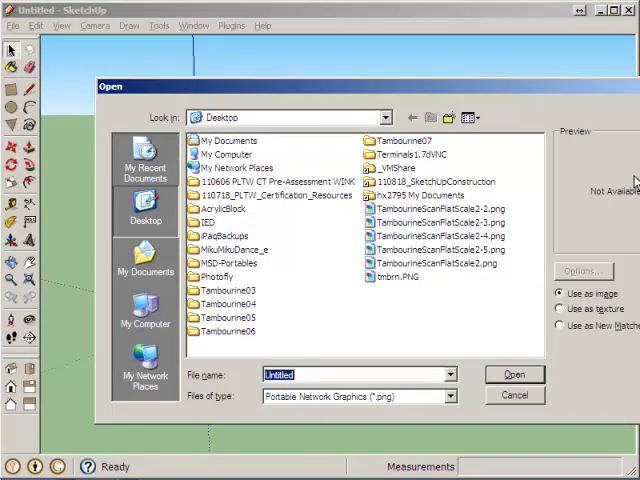
mouse_move(625, 185)
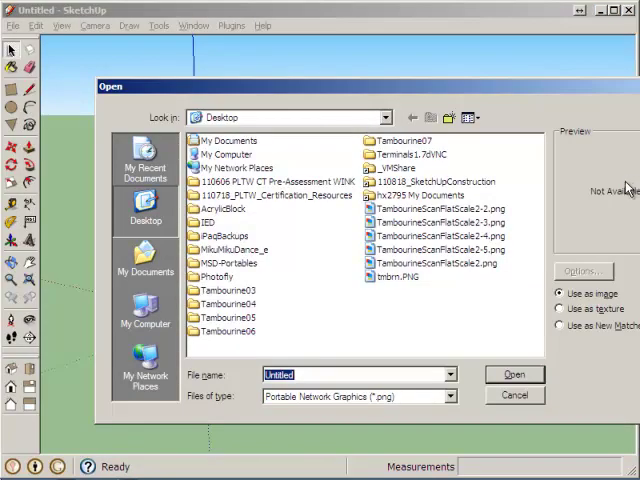
click(449, 396)
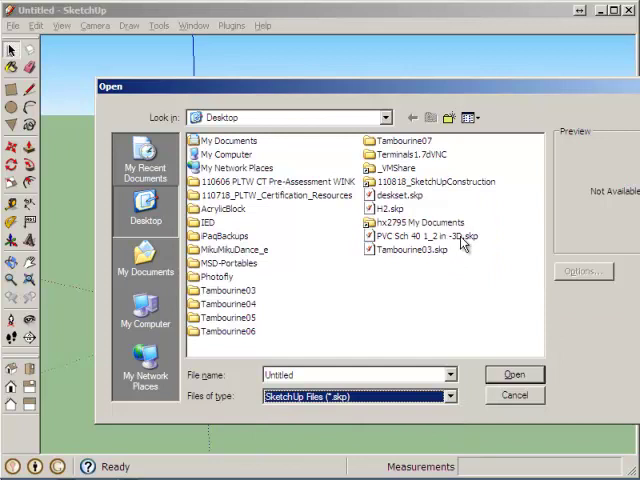
click(514, 374)
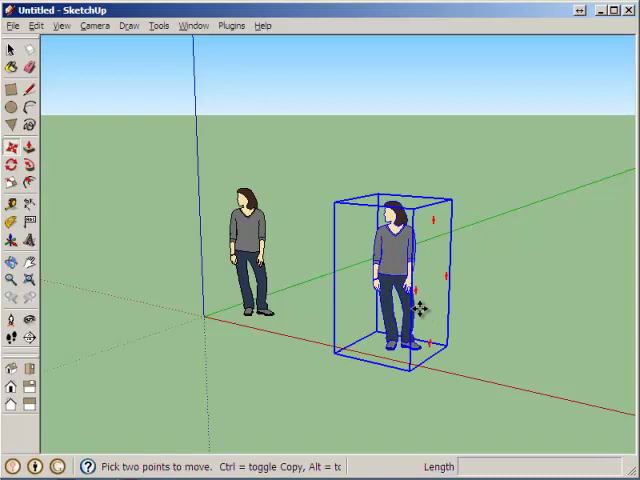
Reopen the saved PVC fitting model, discarding changes to the untitled model
click(12, 25)
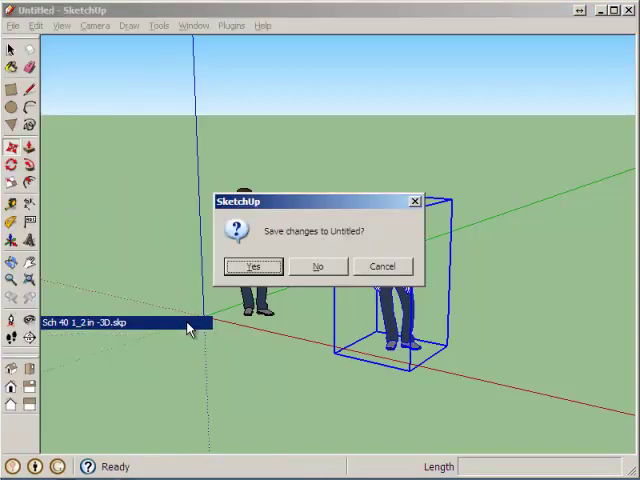
click(254, 266)
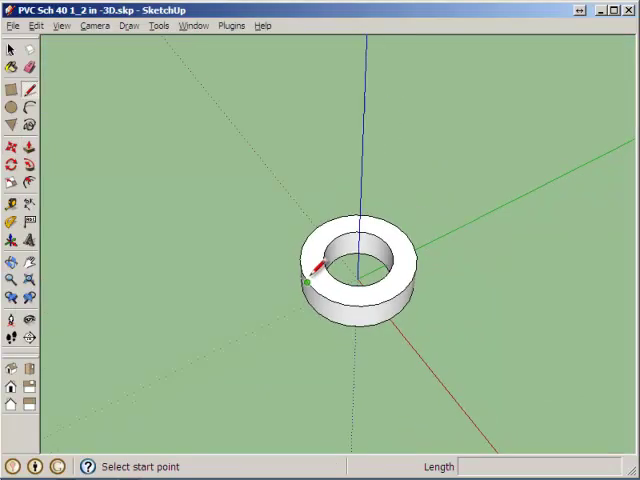
scroll(down, 3)
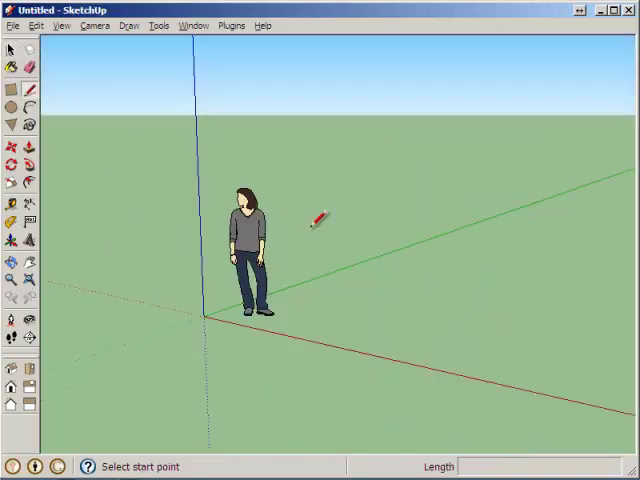
Import the PVC Sch 40 1_2 in -3D file into the untitled model
click(9, 49)
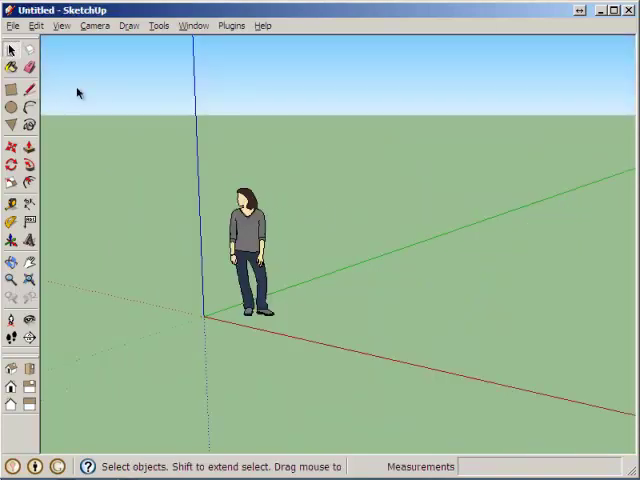
click(13, 25)
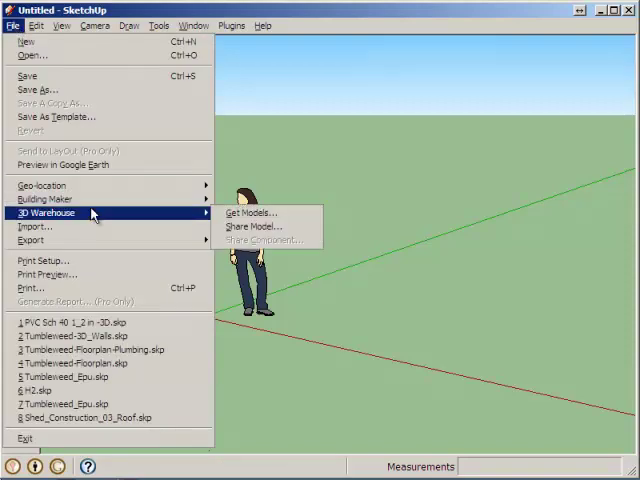
mouse_move(31, 226)
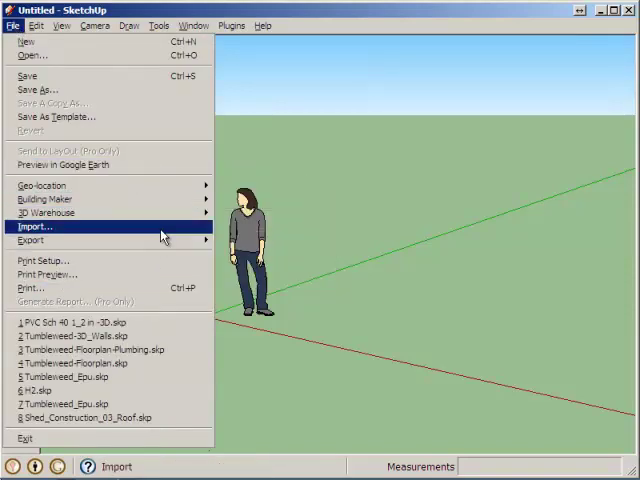
click(32, 226)
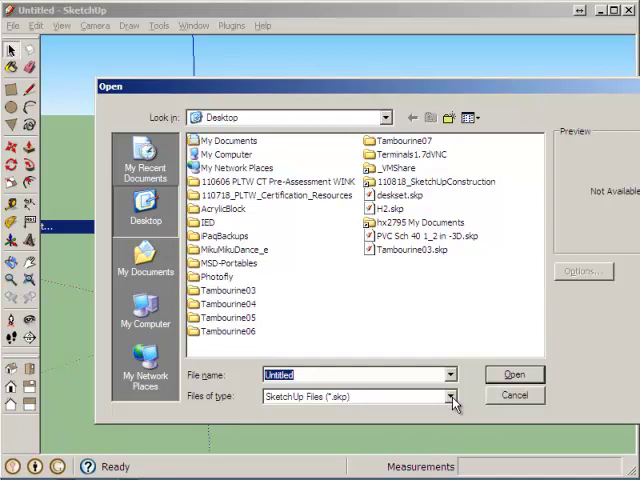
click(430, 235)
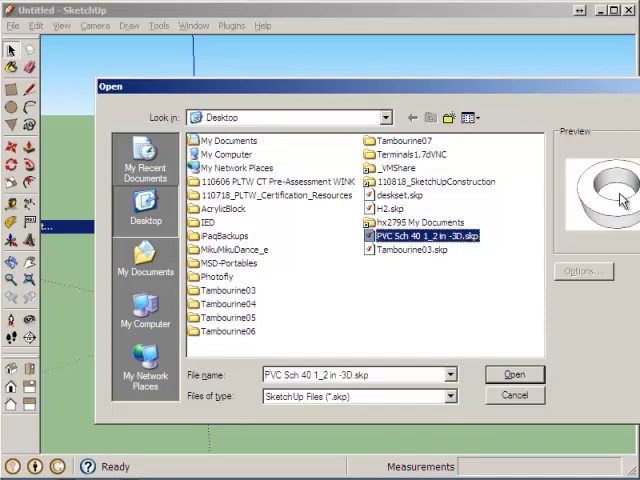
click(514, 374)
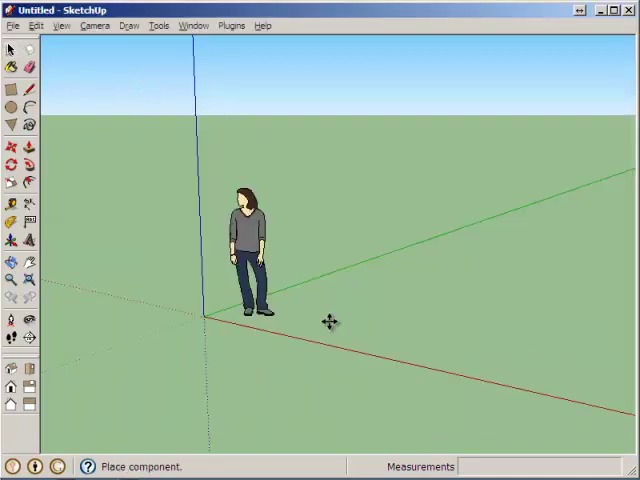
mouse_move(230, 323)
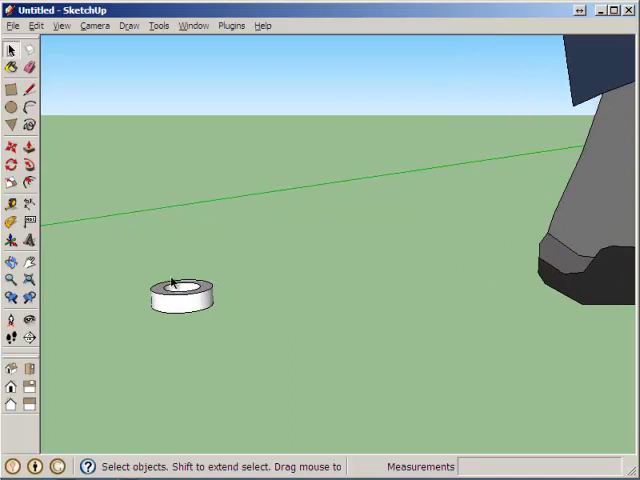
Select the small white fitting and orbit to view its open centre from above
click(178, 290)
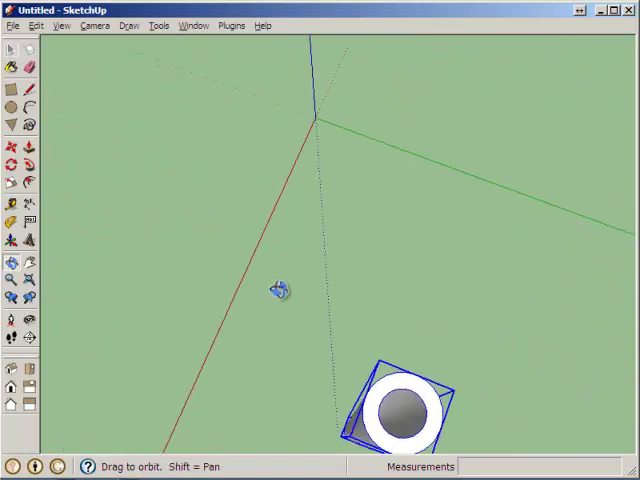
drag(280, 290, 205, 300)
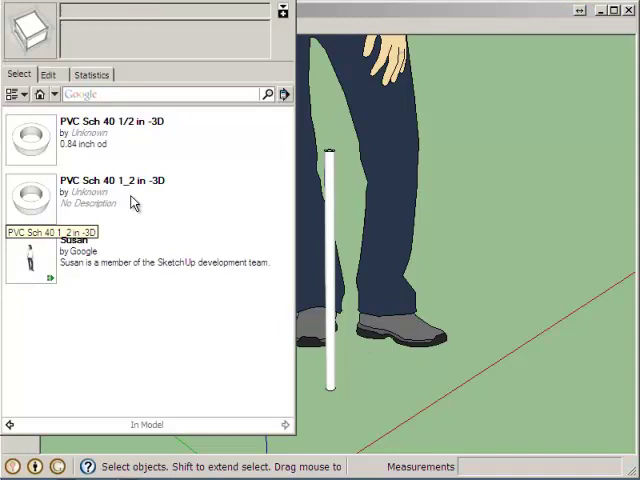
Pick PVC Sch 40 1_2 in -3D from the In Model components to place a copy
click(135, 190)
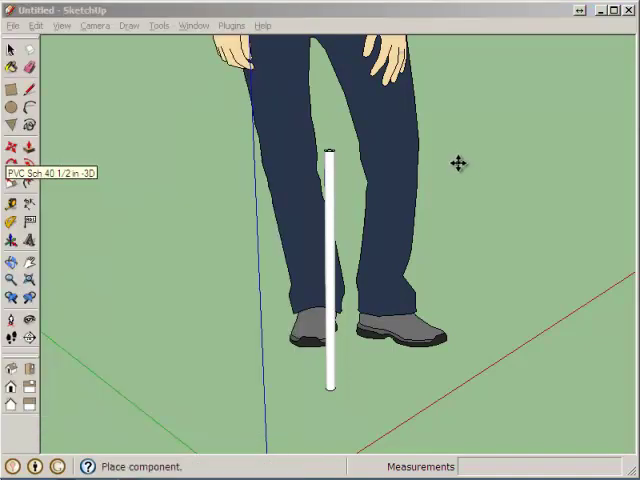
mouse_move(460, 178)
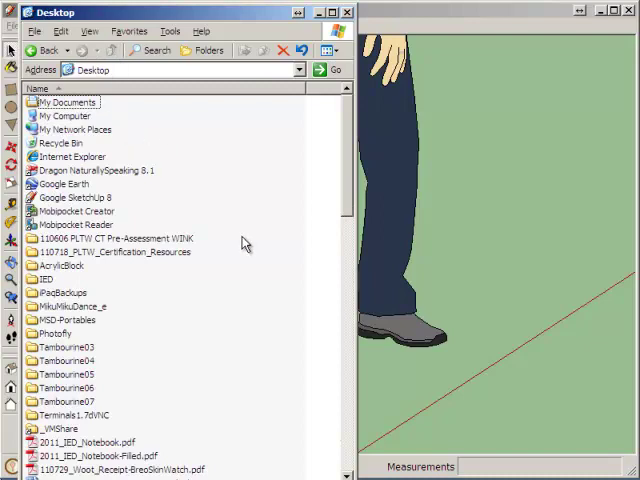
Scroll down the Desktop folder to locate PVC Sch 40 1_2 in -3D.skp
scroll(down, 3)
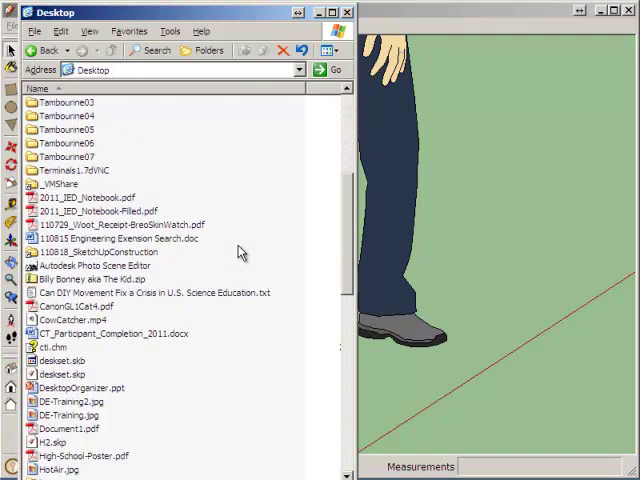
scroll(down, 3)
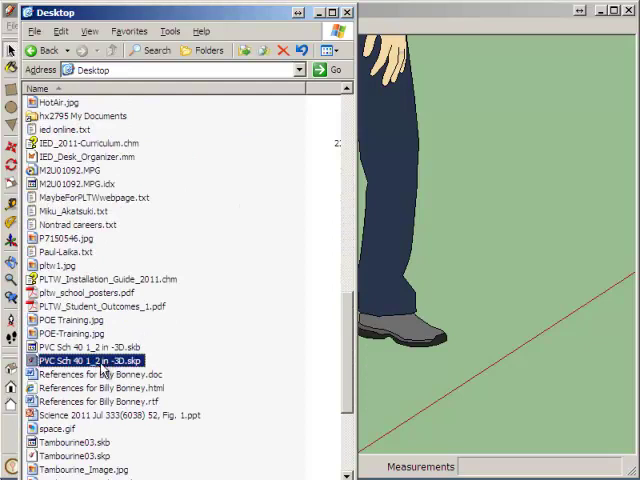
mouse_move(485, 255)
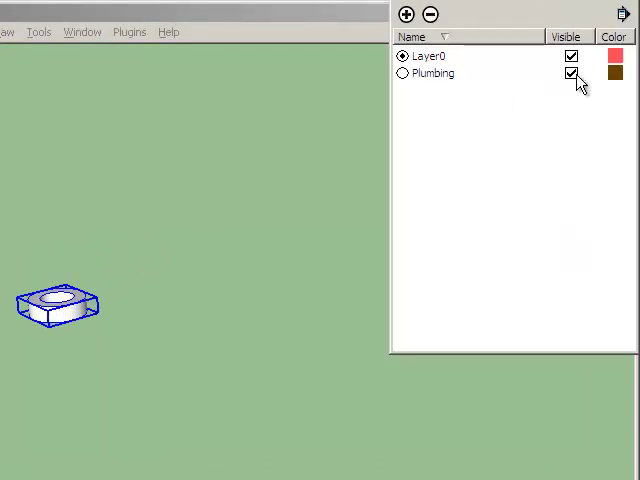
Hide the Plumbing layer, then make it visible again
click(571, 73)
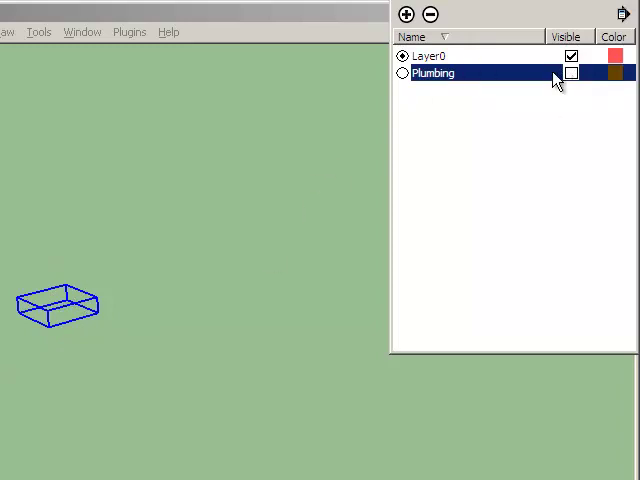
click(573, 73)
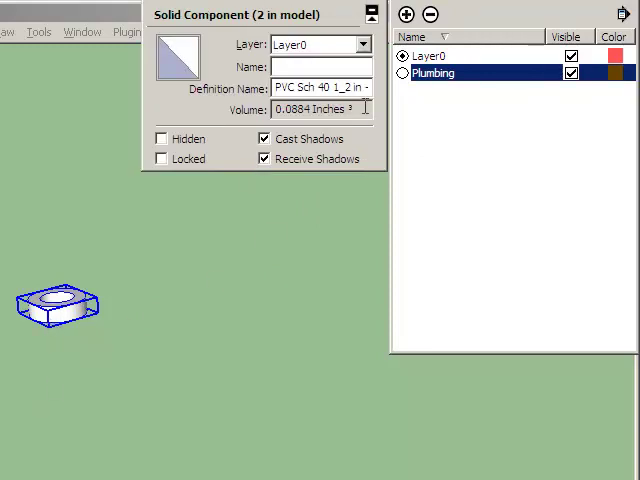
mouse_move(334, 48)
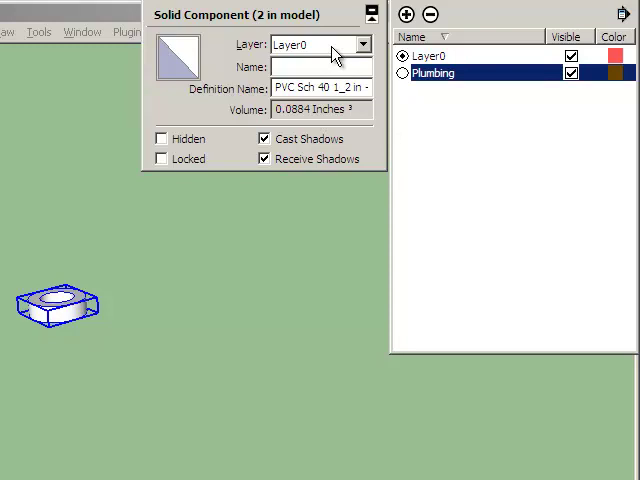
mouse_move(75, 310)
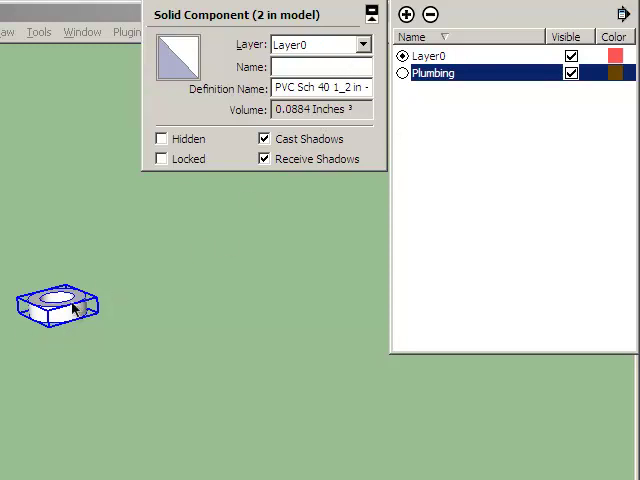
mouse_move(114, 330)
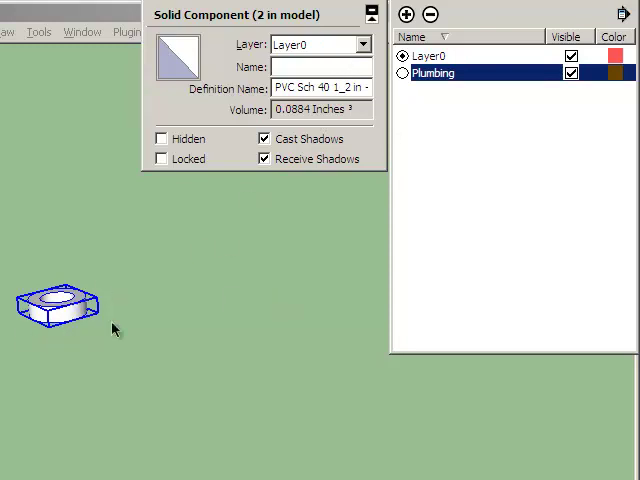
Add a third layer and name it 'newpiece'
click(406, 14)
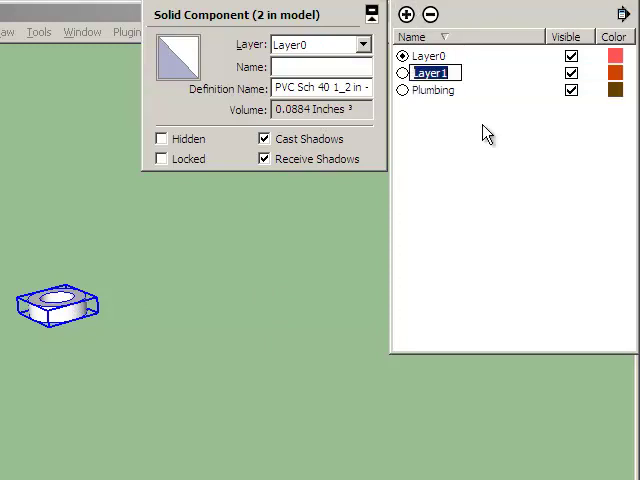
text(new)
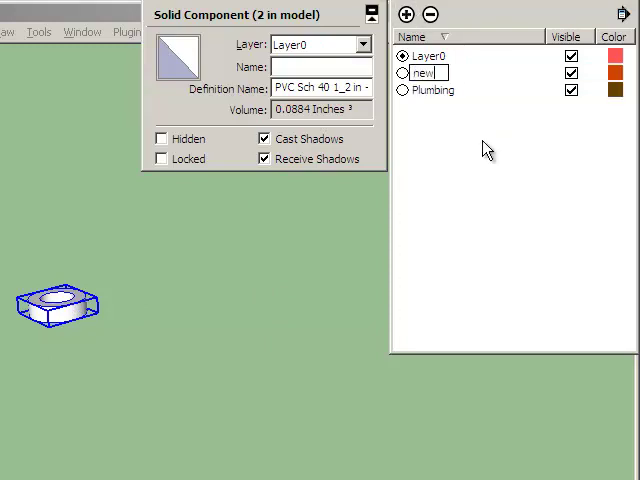
text(piece)
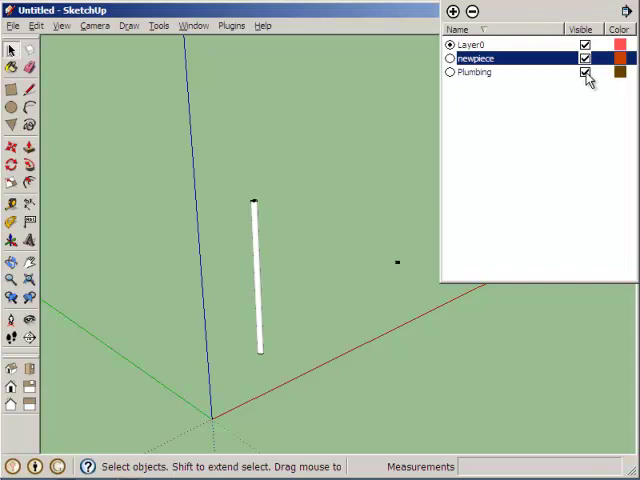
Toggle Plumbing off and on, then hide the newpiece layer
click(585, 72)
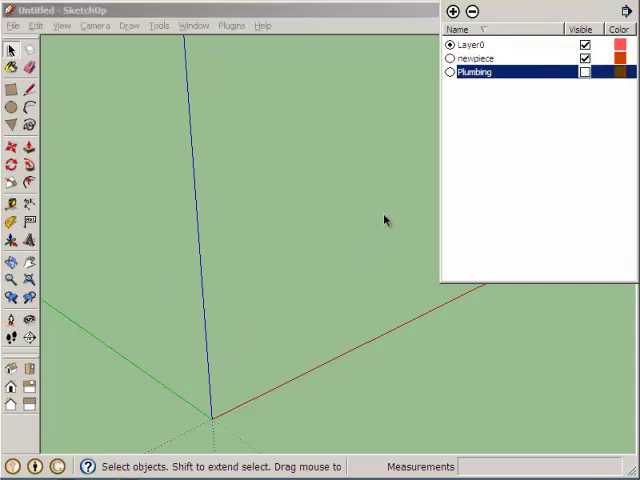
mouse_move(352, 245)
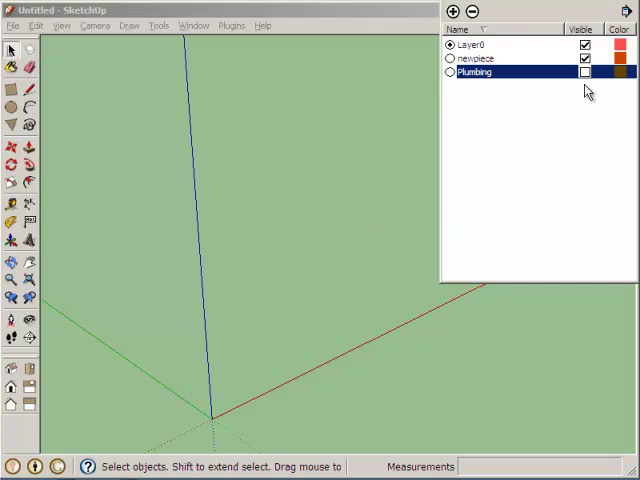
click(585, 72)
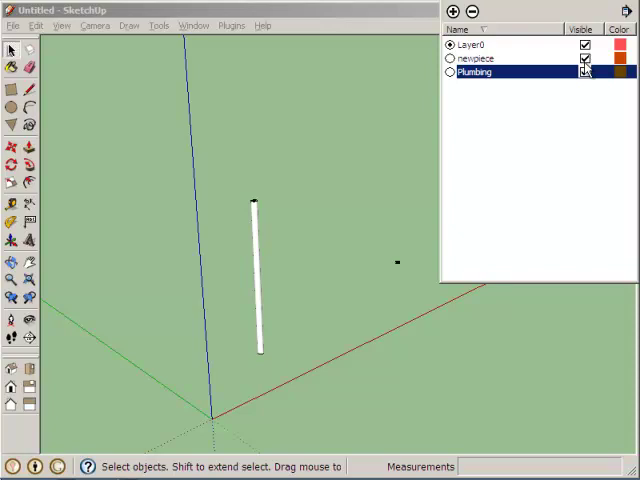
click(584, 58)
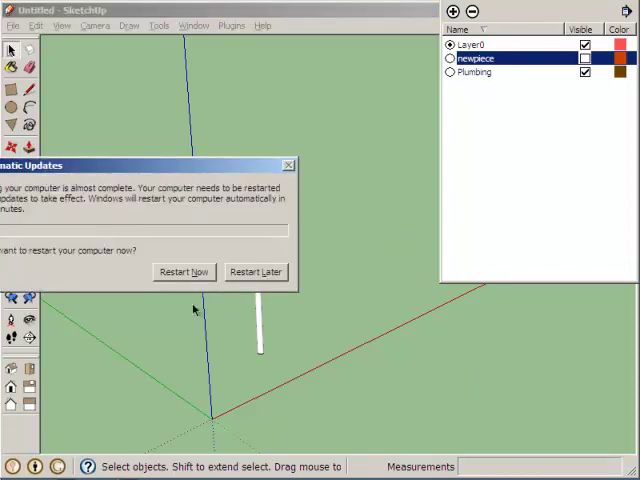
click(255, 271)
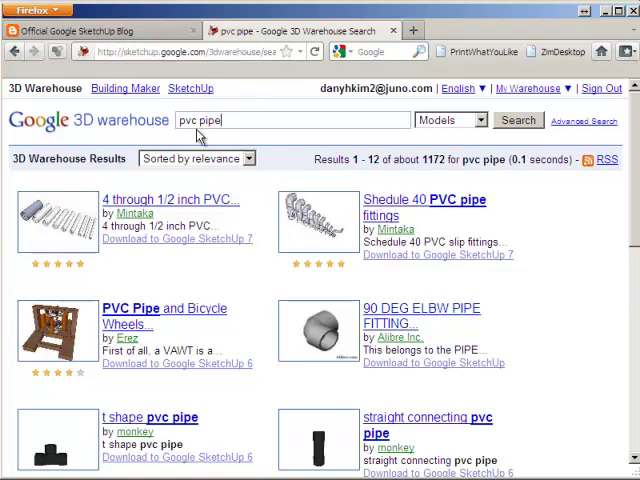
Scroll through the pvc pipe results showing tee, elbow and 10 ft pipe, then back to top
scroll(down, 3)
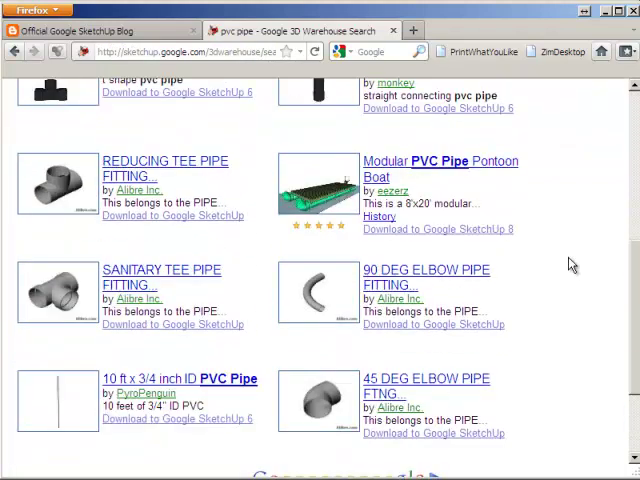
mouse_move(207, 230)
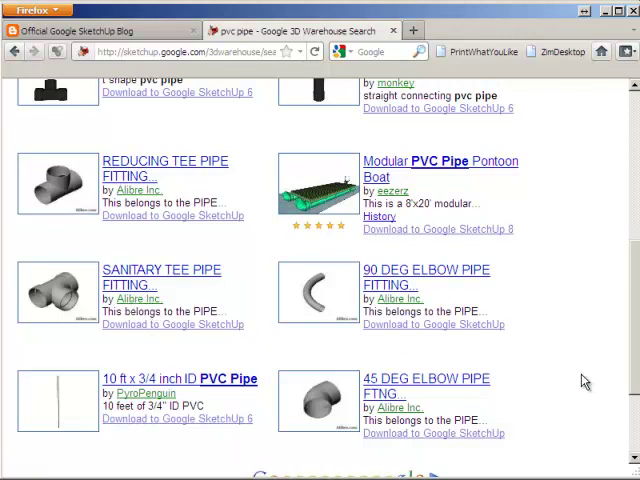
scroll(up, 3)
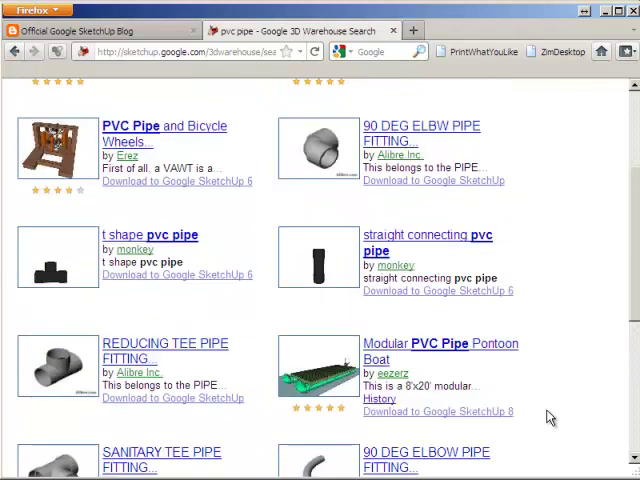
scroll(up, 3)
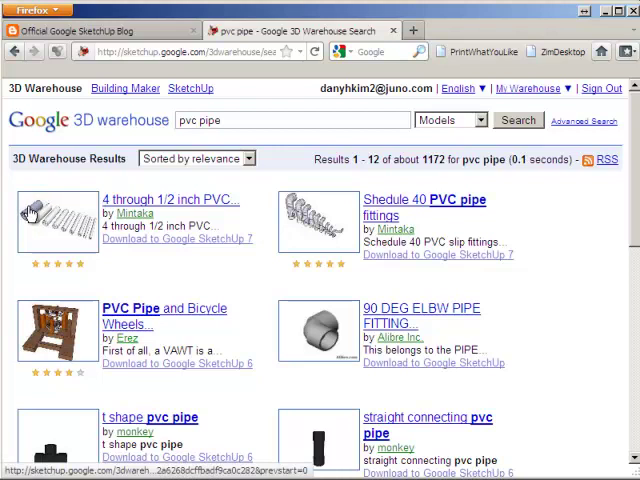
mouse_move(56, 244)
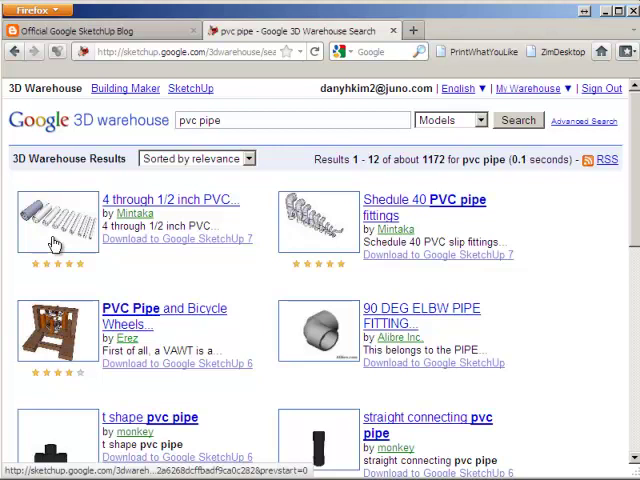
mouse_move(438, 208)
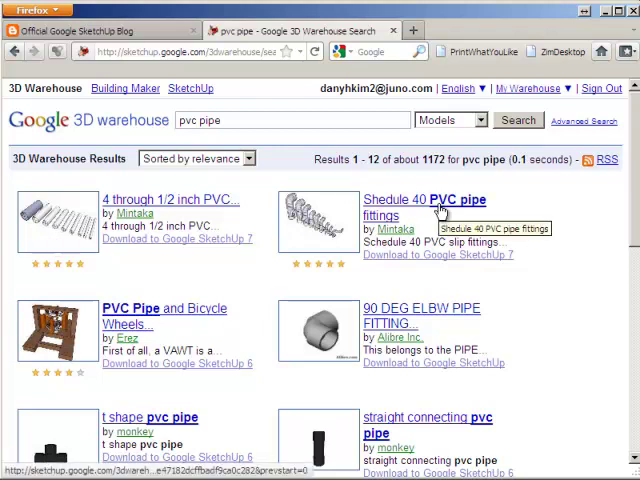
Download the Shedule 40 PVC pipe fittings model as a SketchUp file
scroll(down, 3)
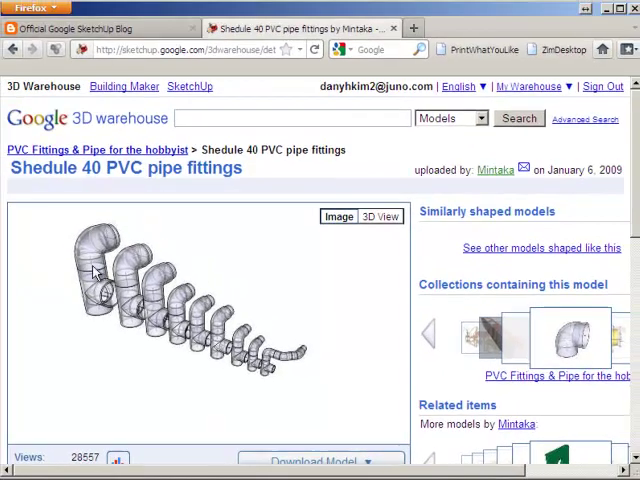
click(318, 371)
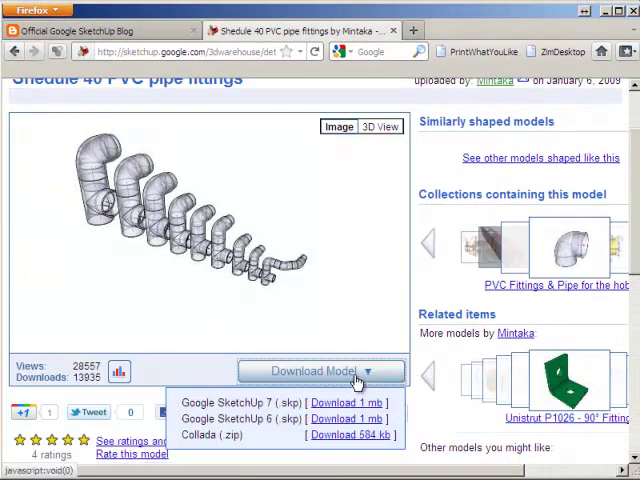
mouse_move(352, 324)
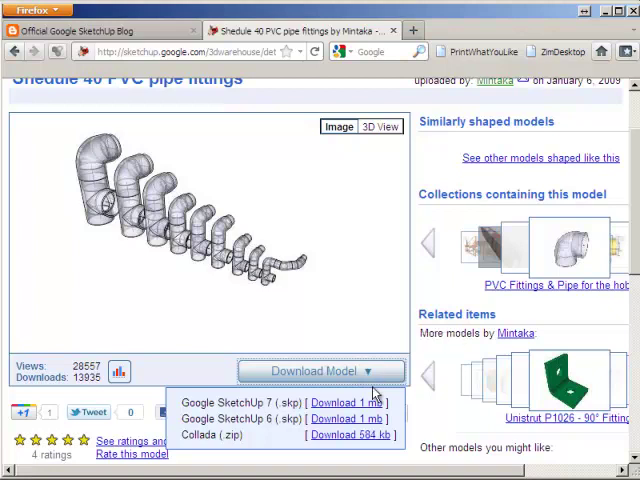
click(342, 402)
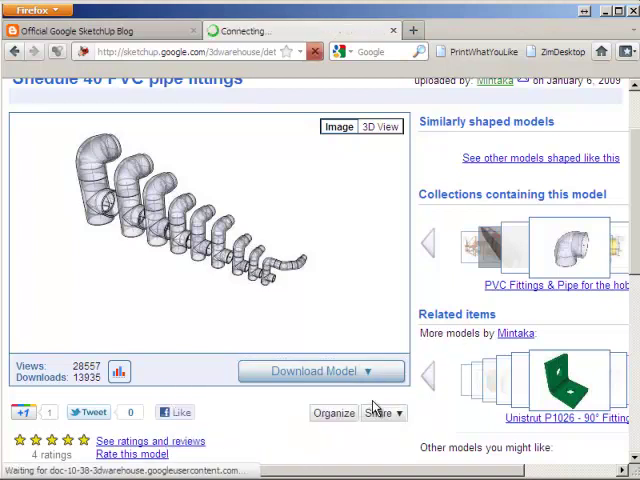
click(313, 370)
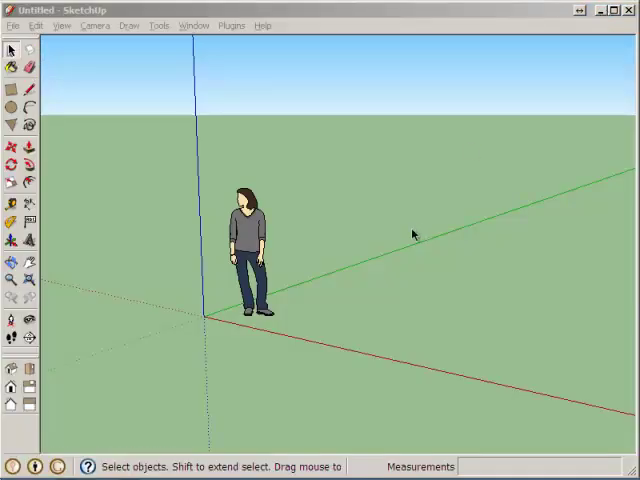
Import the PVC Sch 40 .skp file from the Desktop into the model
click(12, 25)
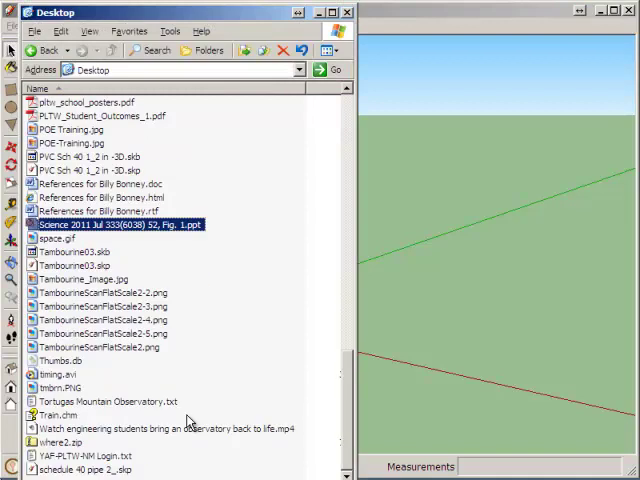
click(85, 468)
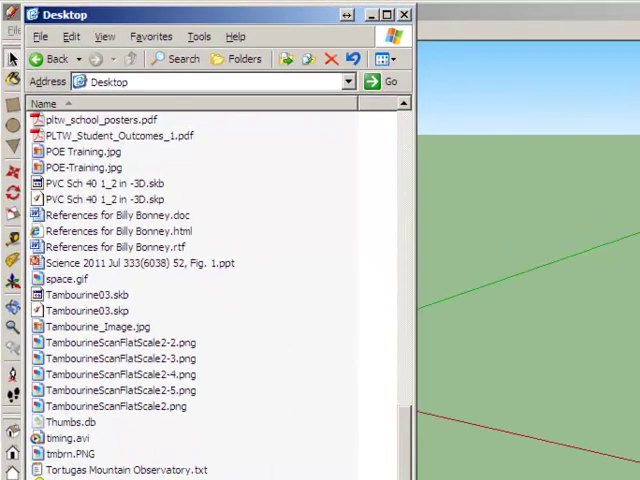
click(105, 382)
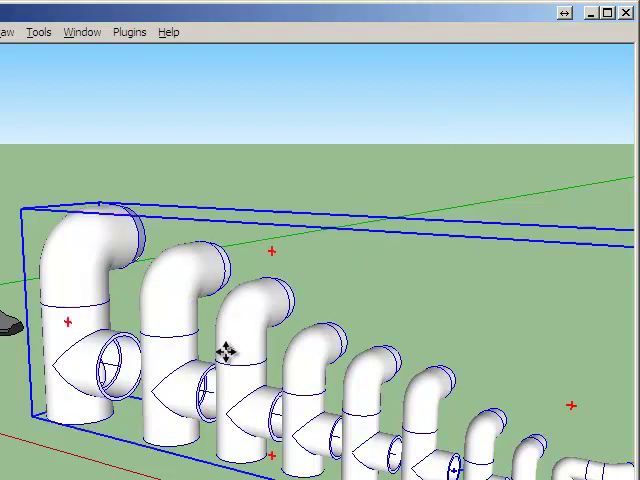
Explode the imported fitting set into separate components and clear the selection
right_click(232, 348)
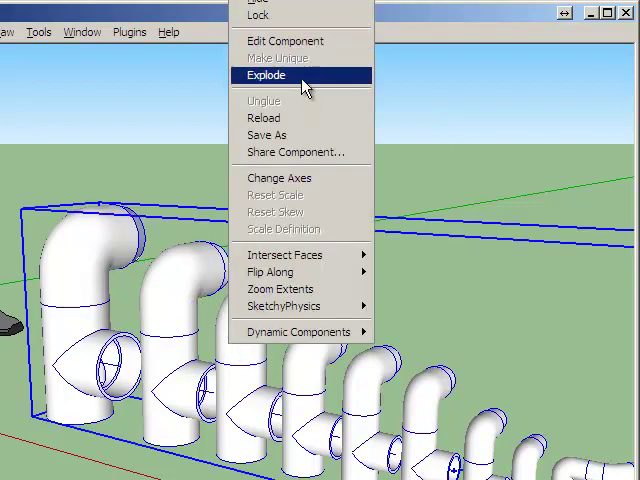
click(266, 75)
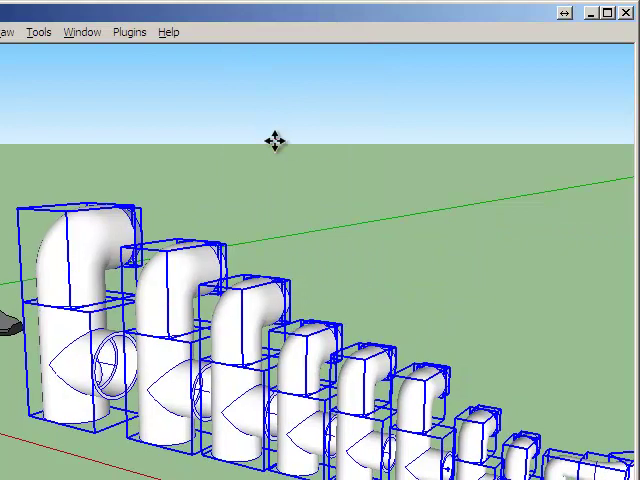
click(175, 290)
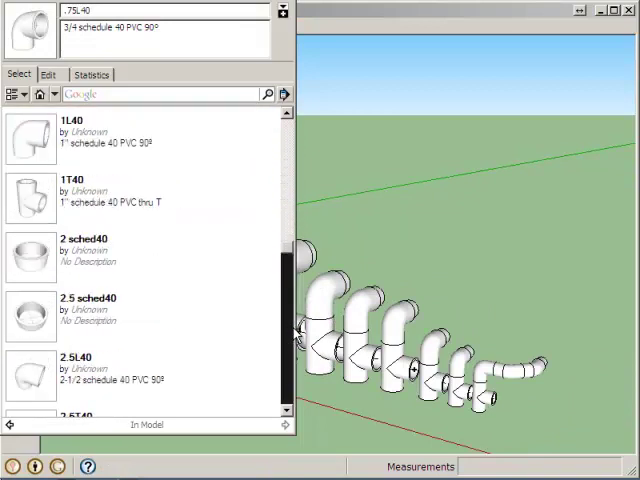
Scroll the In Model component list from .5L40 down to 3T40
scroll(down, 3)
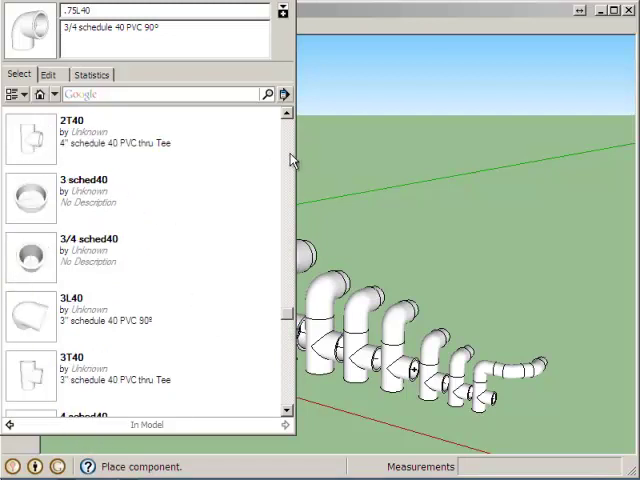
scroll(down, 3)
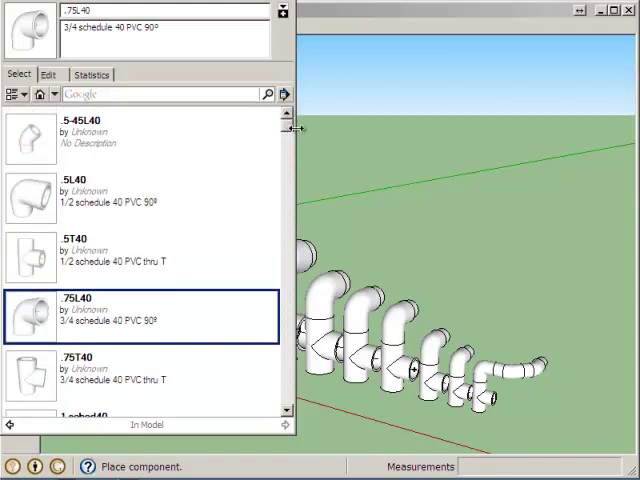
scroll(down, 3)
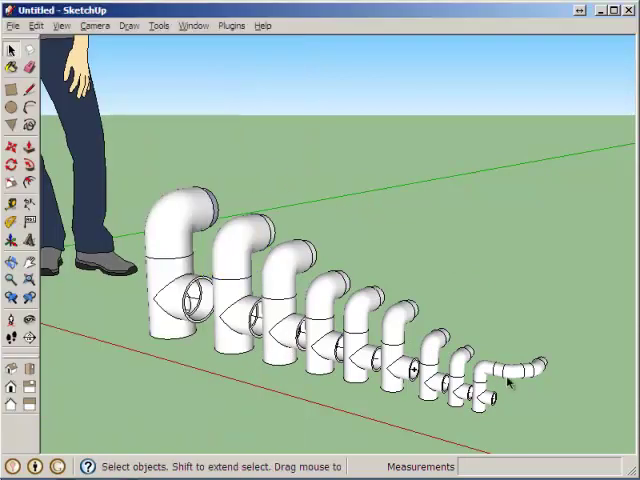
Select the small 1/2 sched40 coupling at the row's end and open its Entity Info
click(510, 378)
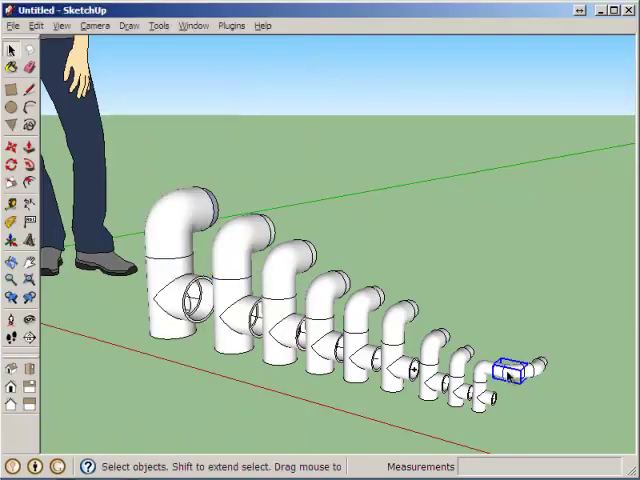
right_click(505, 375)
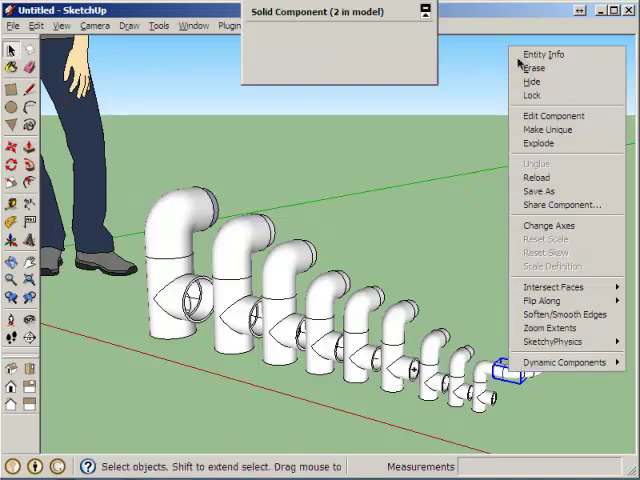
click(543, 54)
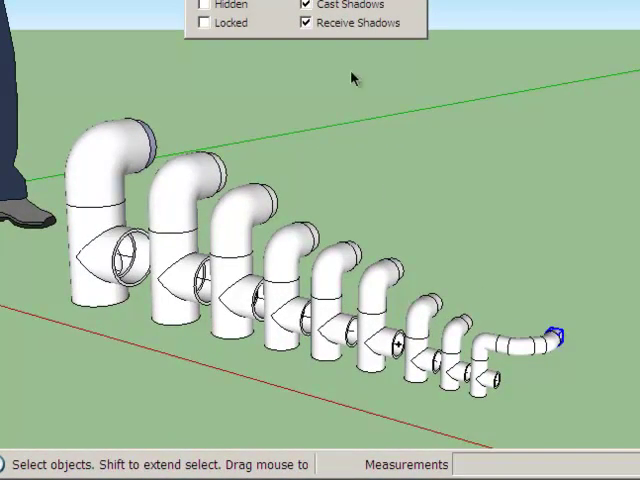
mouse_move(575, 340)
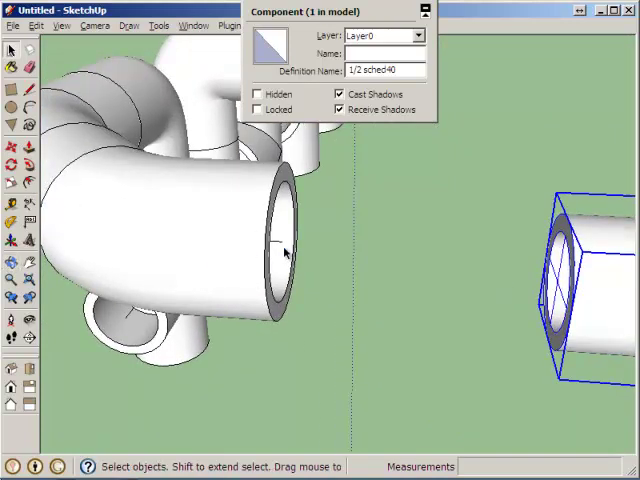
Move the coupling onto the smallest elbow's open end and orbit to inspect the joint
click(285, 250)
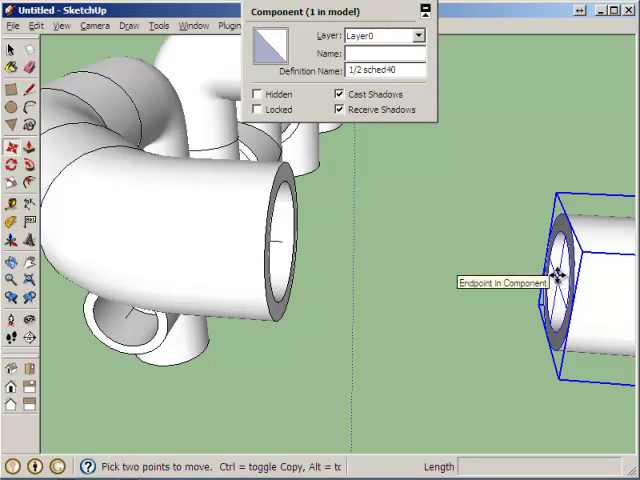
drag(555, 270, 325, 260)
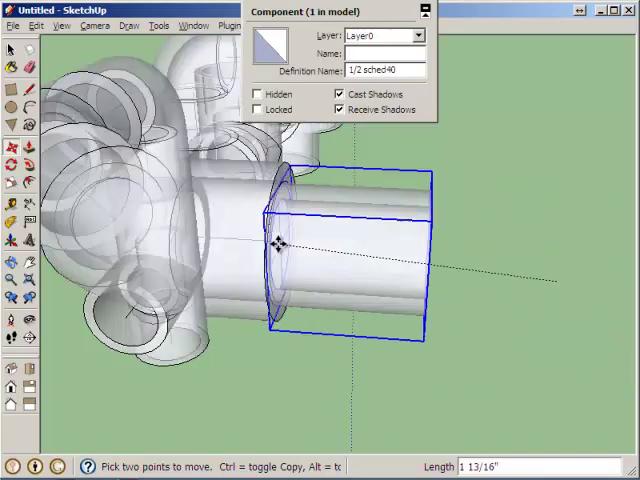
mouse_move(281, 245)
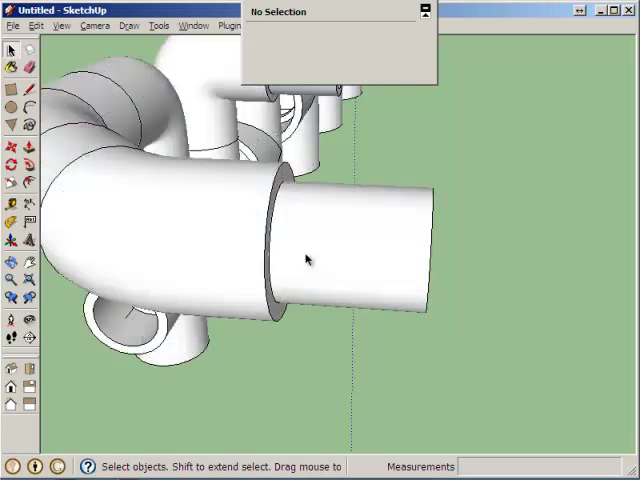
drag(308, 258, 385, 285)
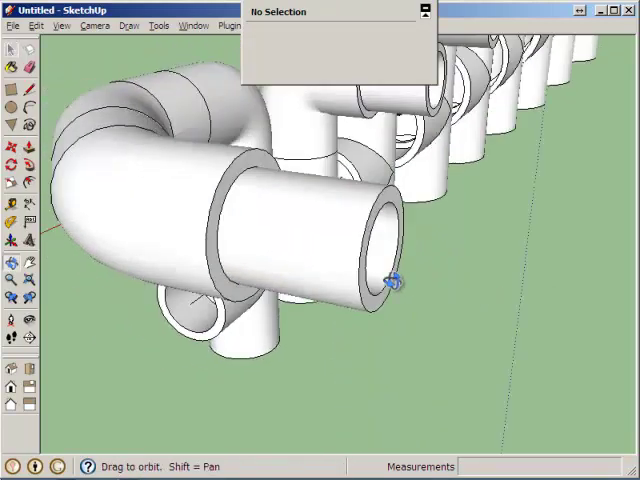
drag(390, 280, 115, 203)
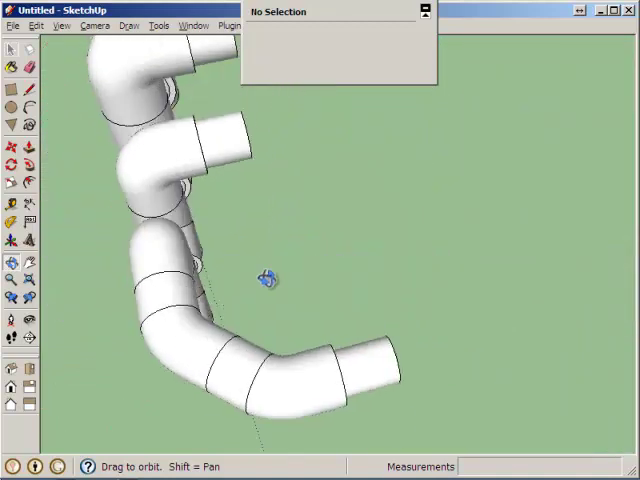
drag(265, 277, 235, 287)
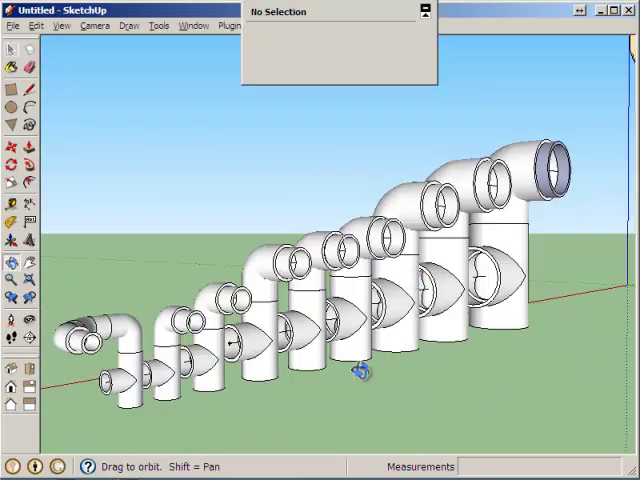
Identify the middle and large tees as 2T40 and 4T40, then return to 3D Warehouse
click(345, 330)
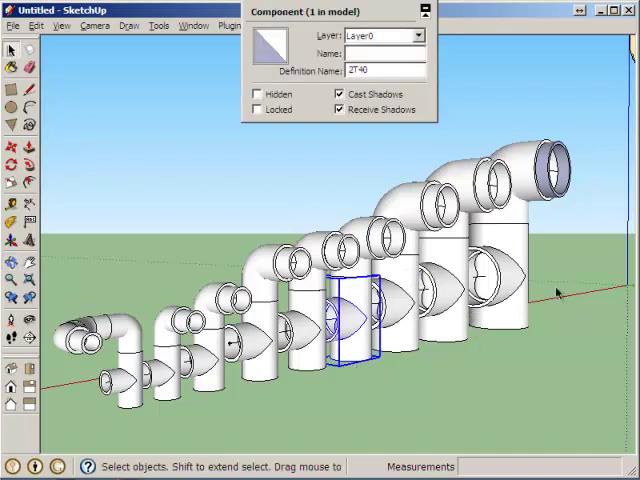
click(490, 280)
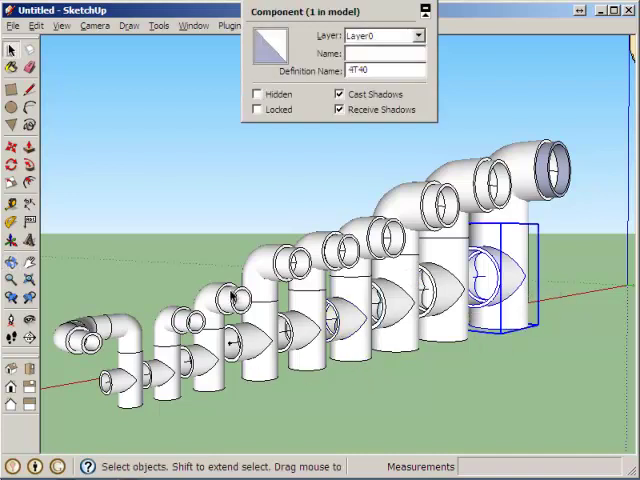
click(80, 340)
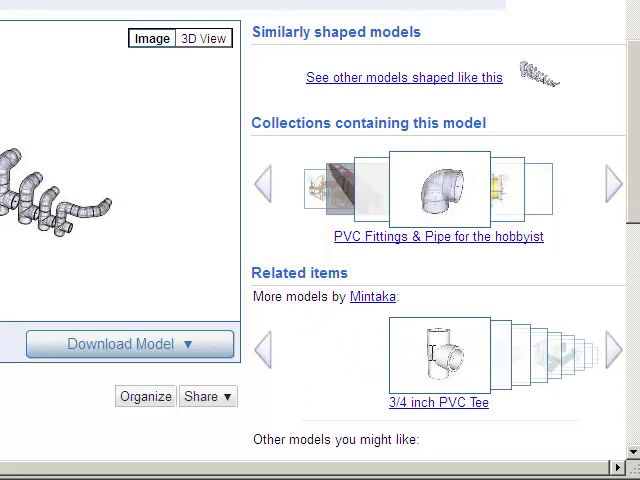
click(352, 296)
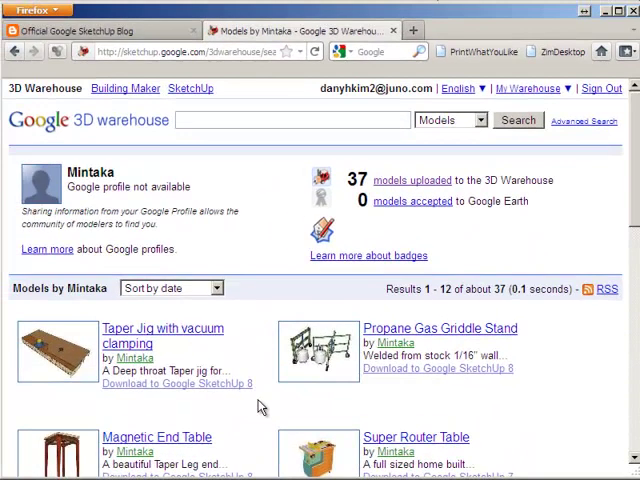
scroll(down, 3)
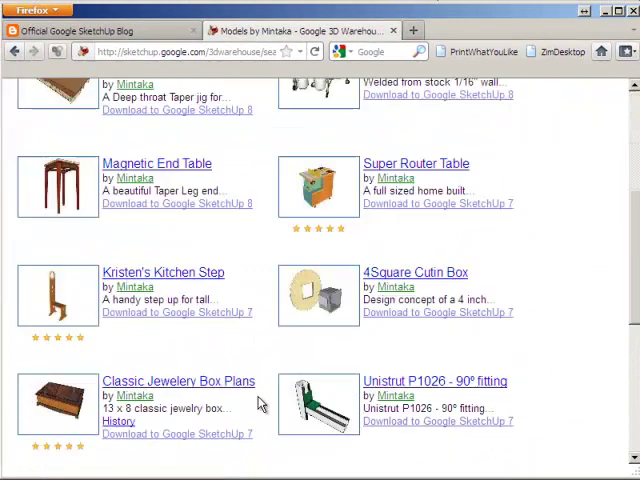
scroll(down, 3)
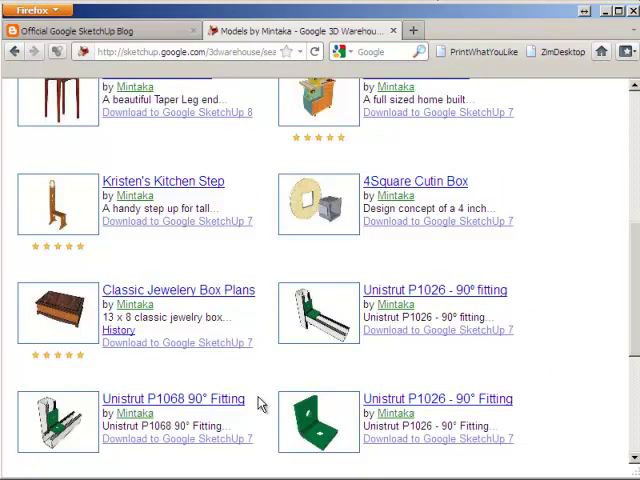
scroll(down, 3)
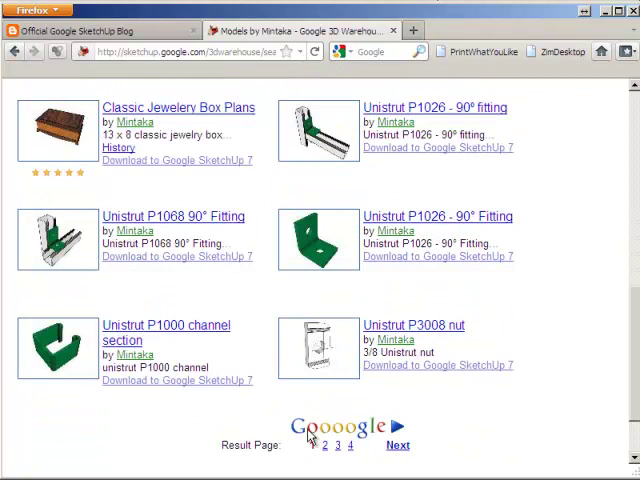
click(338, 445)
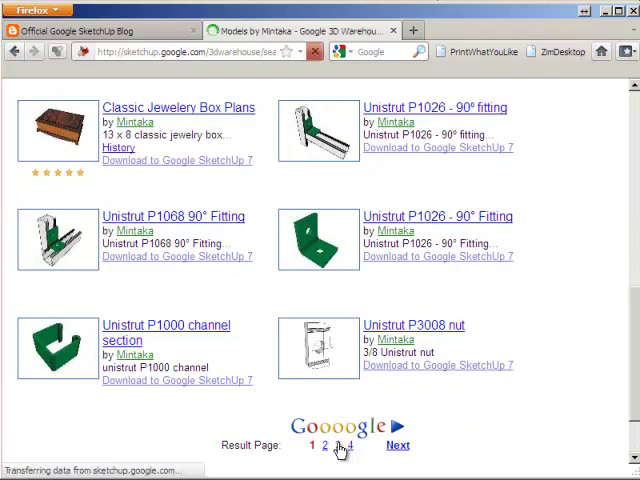